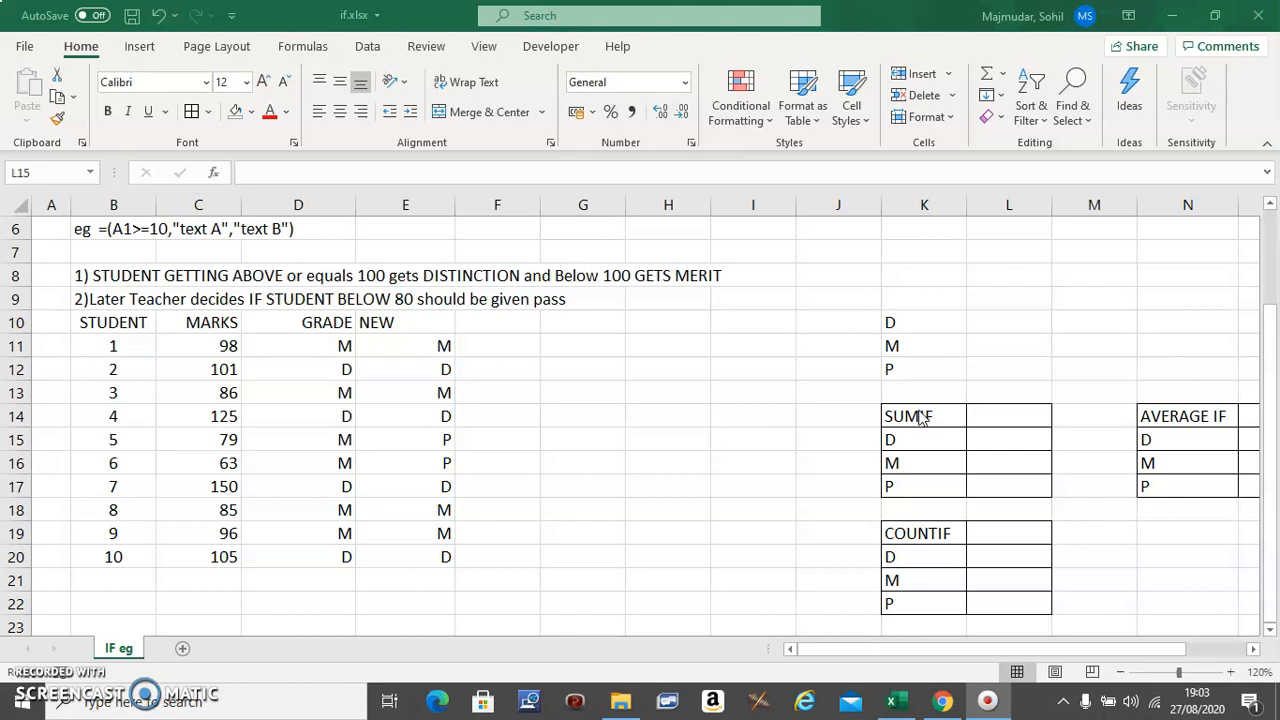
Select the D total cell L15 of the SUMIF table.
left_click(1094, 414)
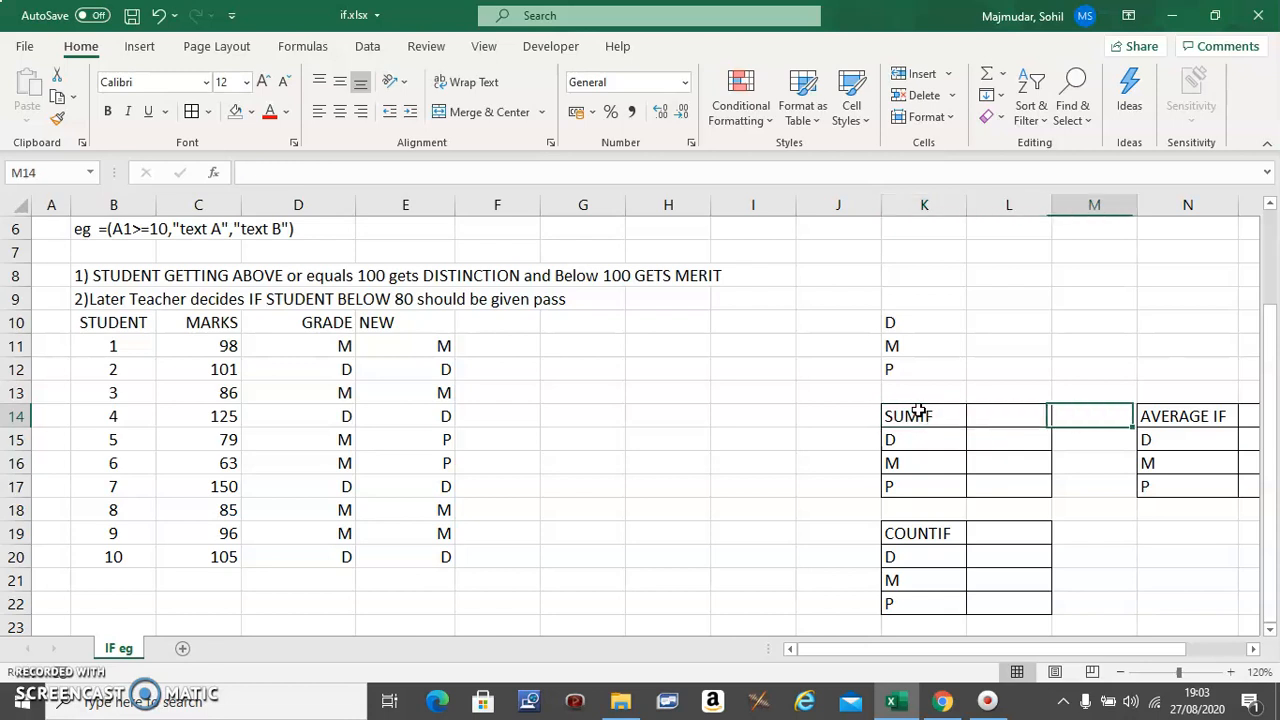
left_click(838, 462)
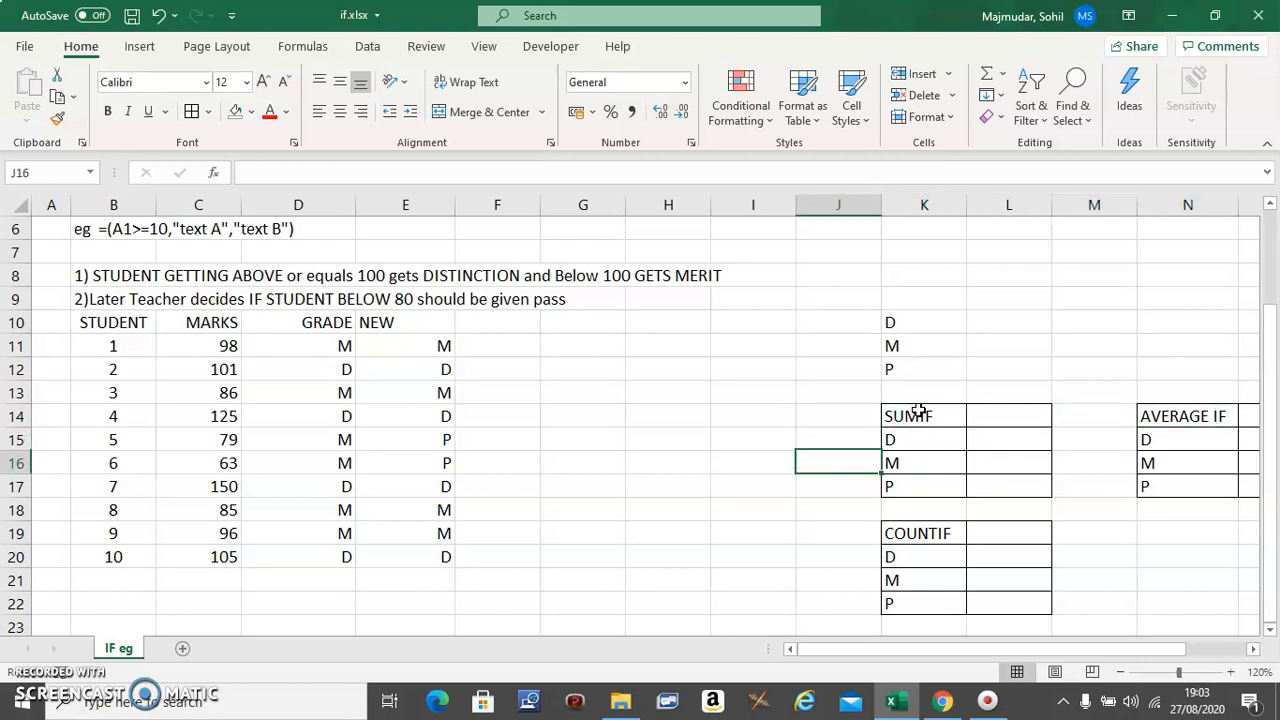
left_click(924, 414)
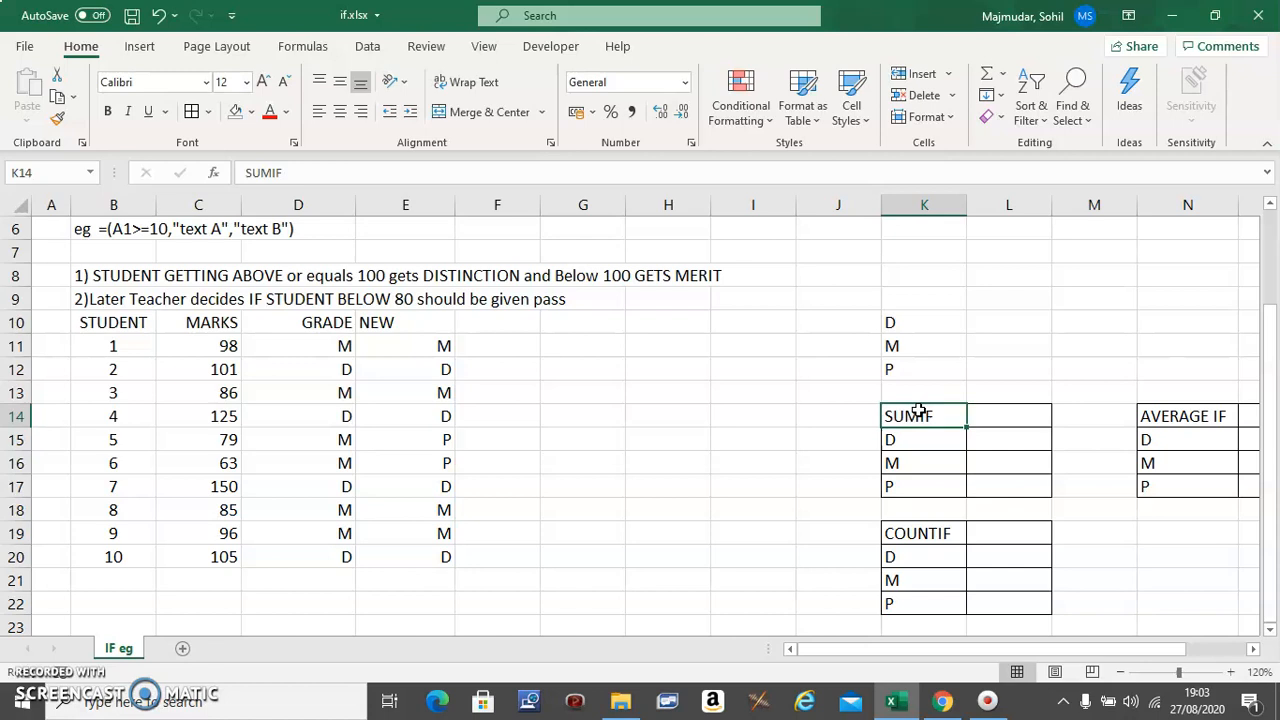
mouse_move(908, 322)
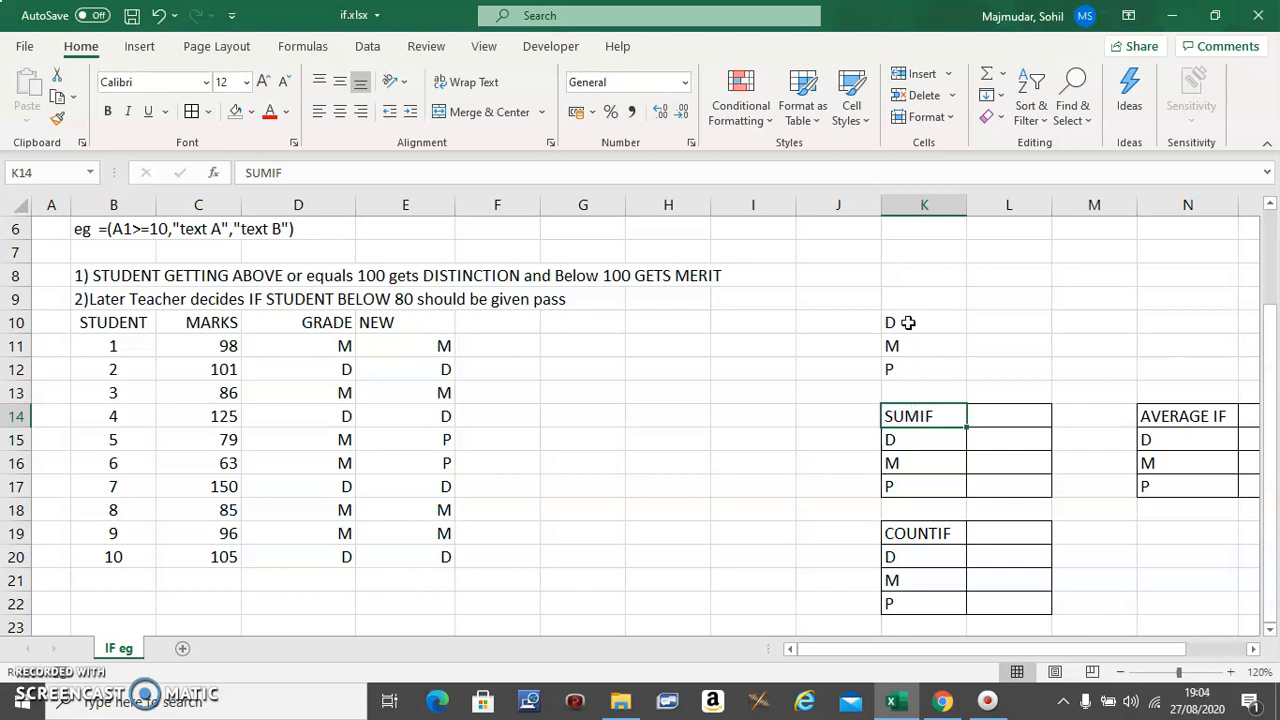
mouse_move(688, 436)
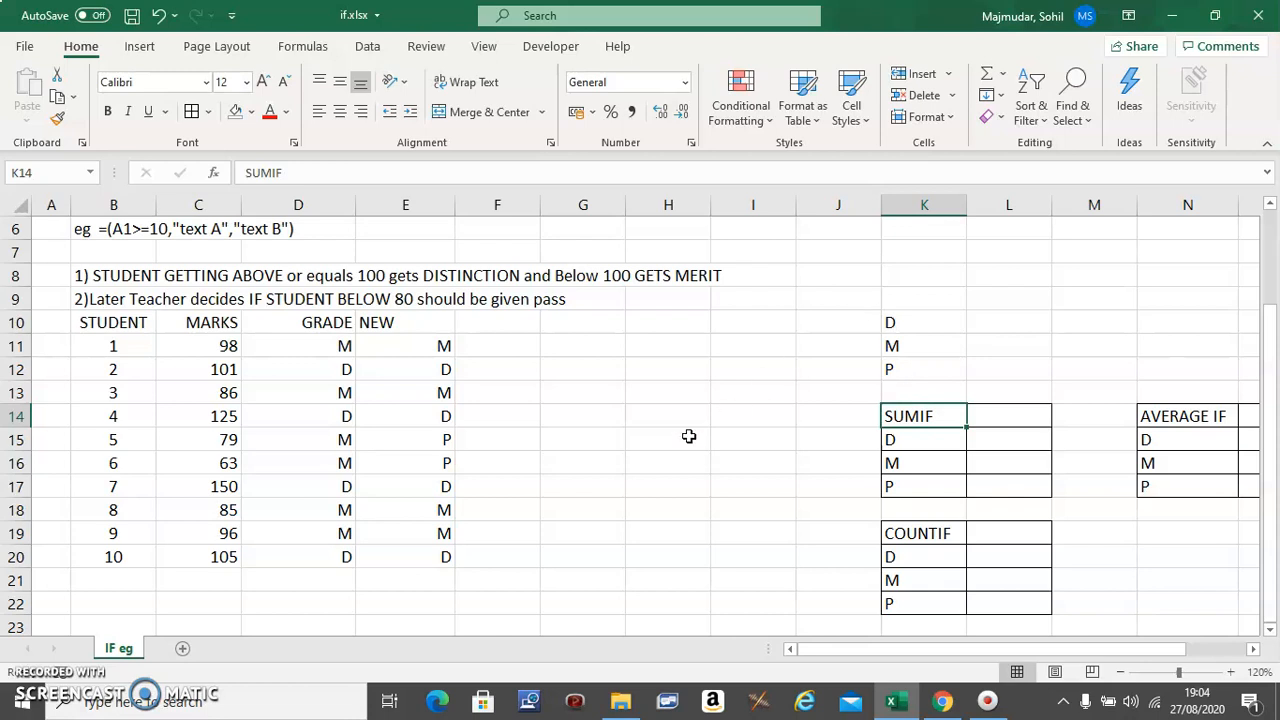
left_click(924, 344)
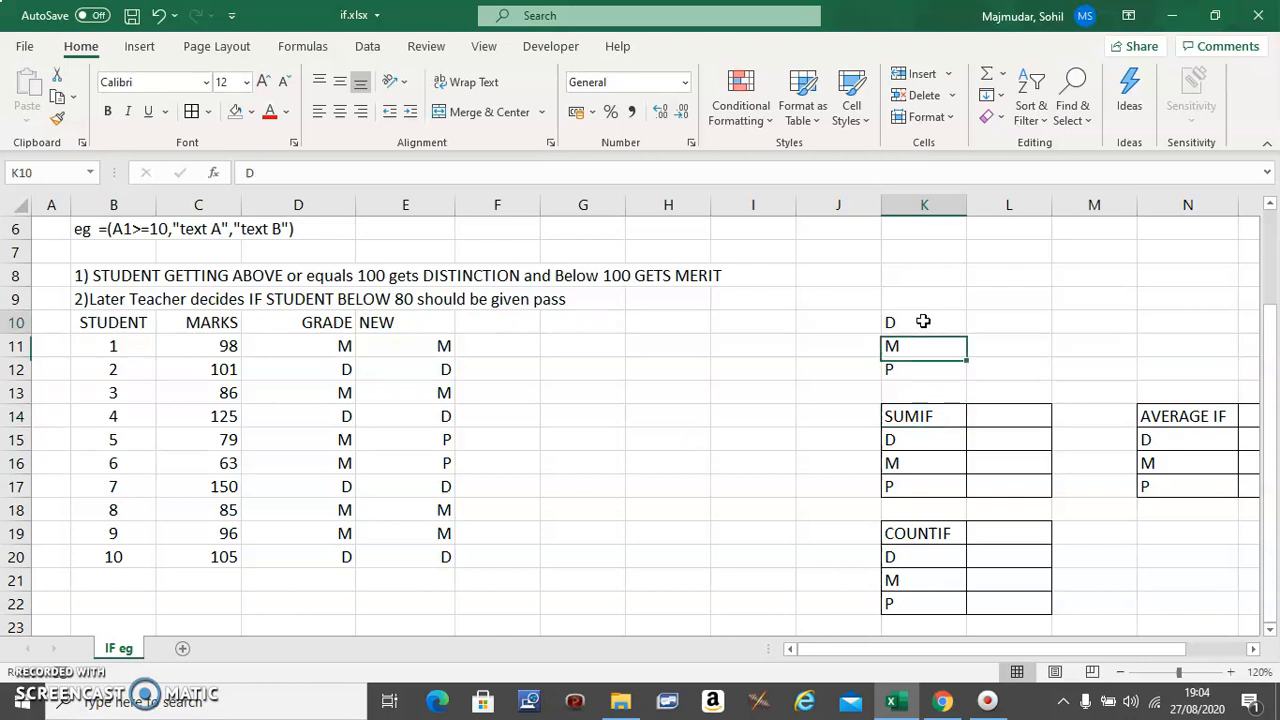
left_click(924, 344)
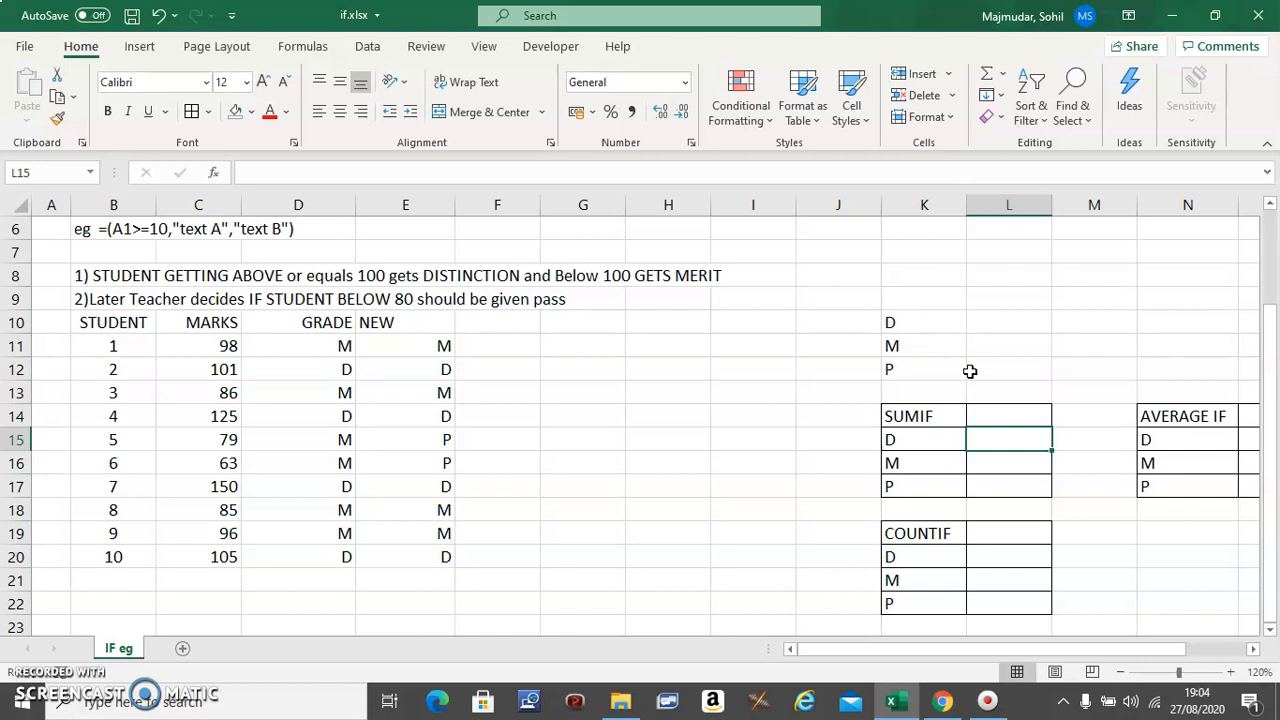
mouse_move(910, 442)
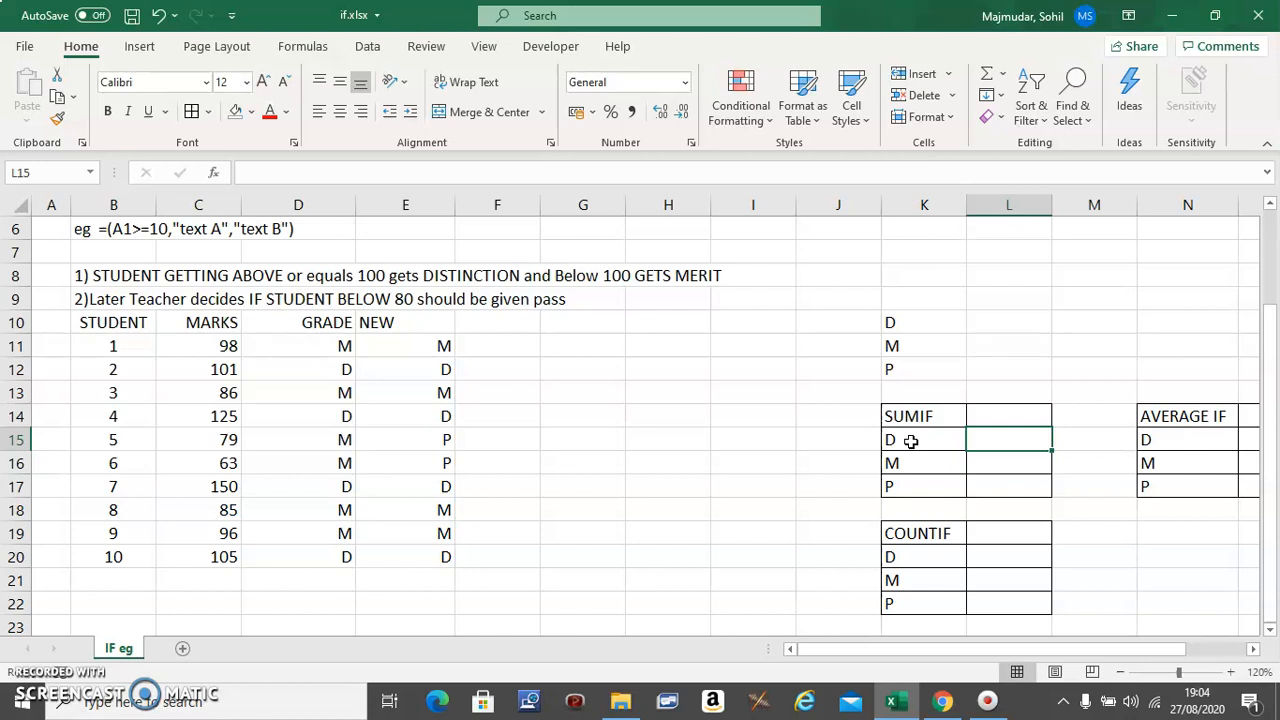
Begin a formula in L15 with =SUMIF(.
type("=")
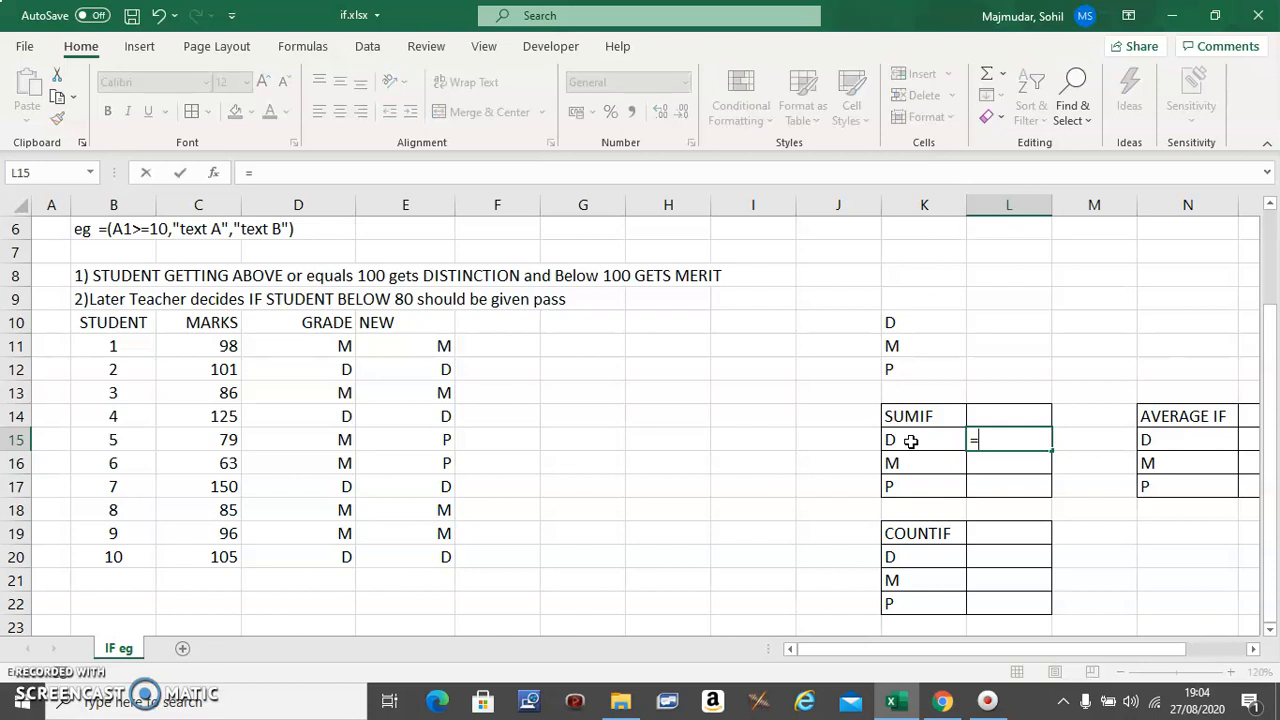
type("S")
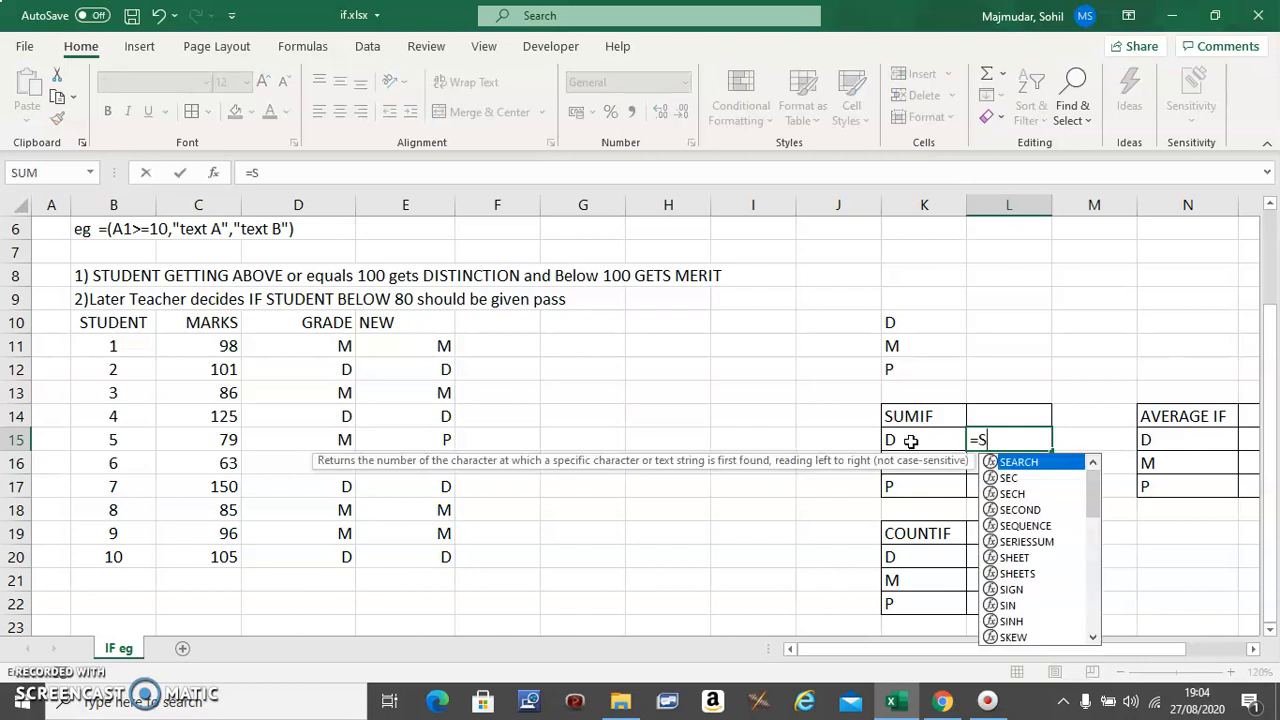
type("UMIF")
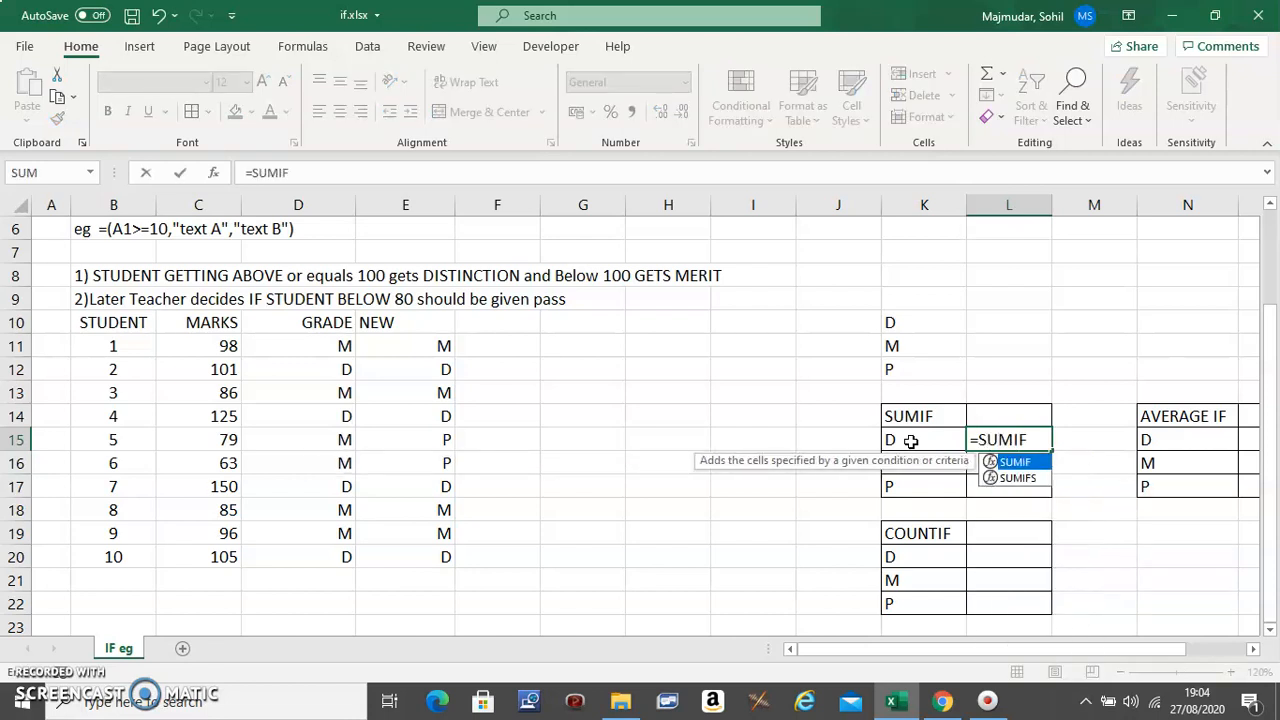
type("(")
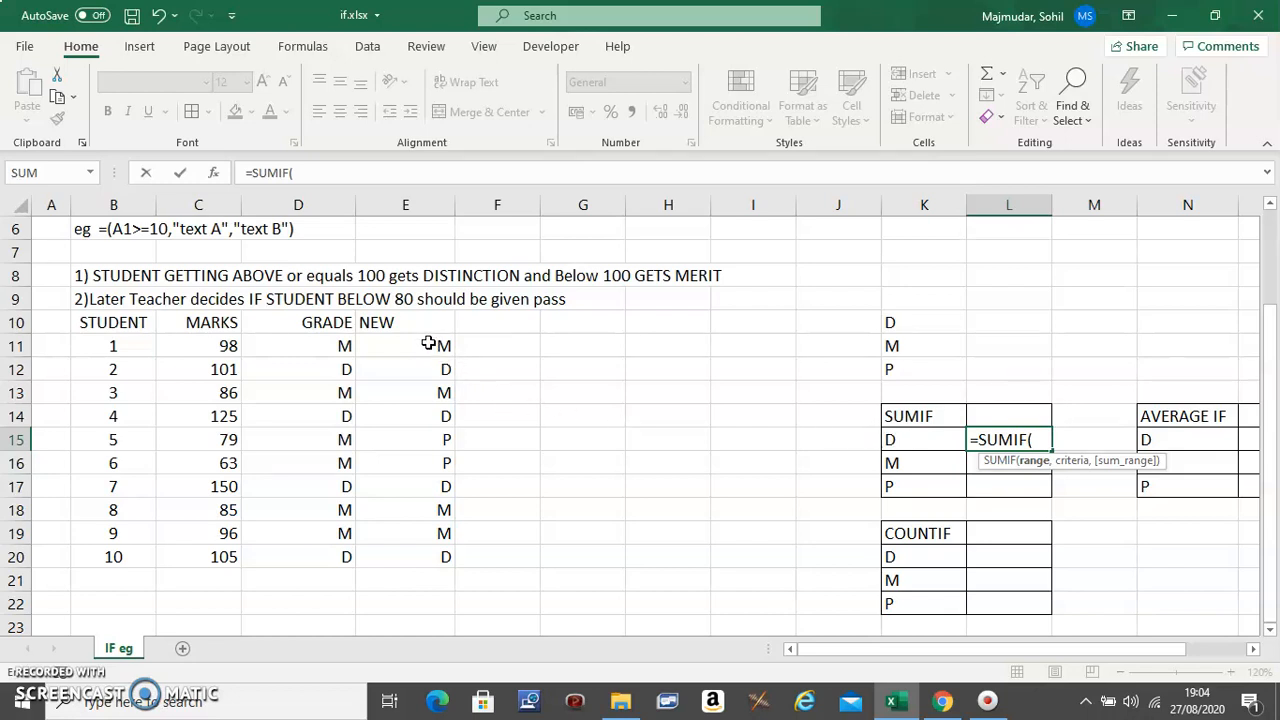
mouse_move(324, 322)
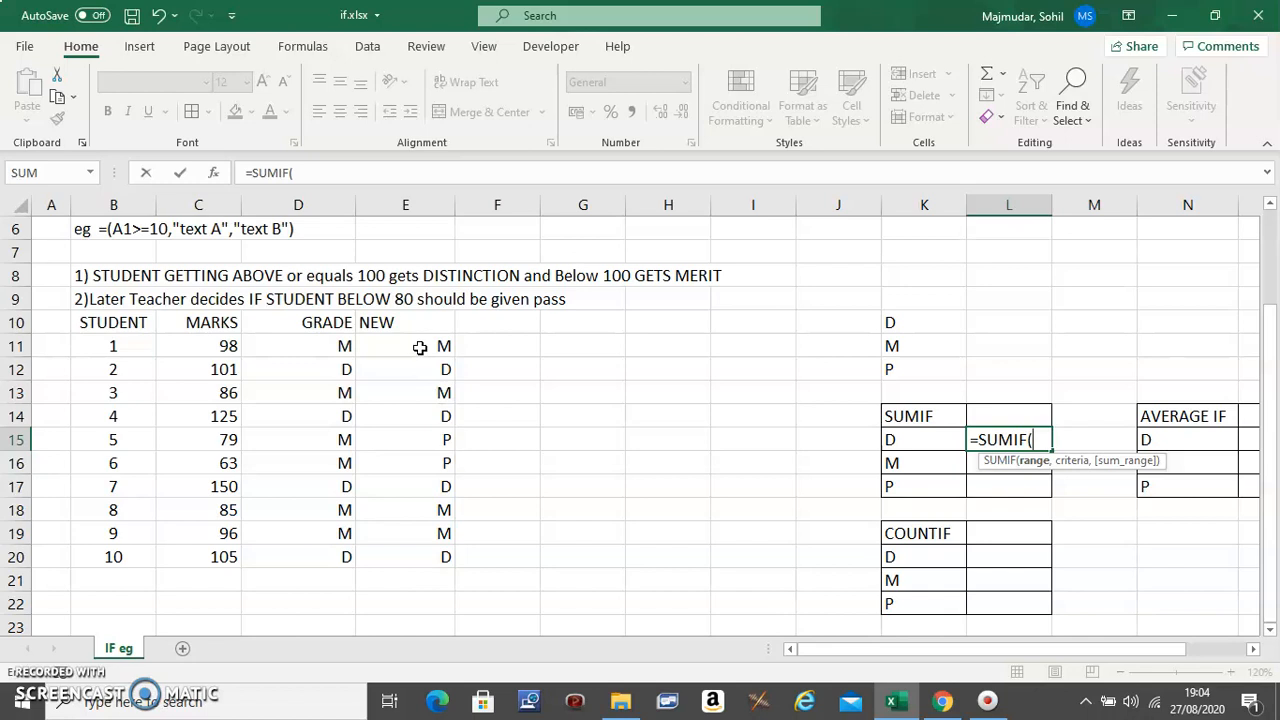
Set the SUMIF range to the grade column E11:E20 locked as $E$11:$E$20.
left_click(404, 344)
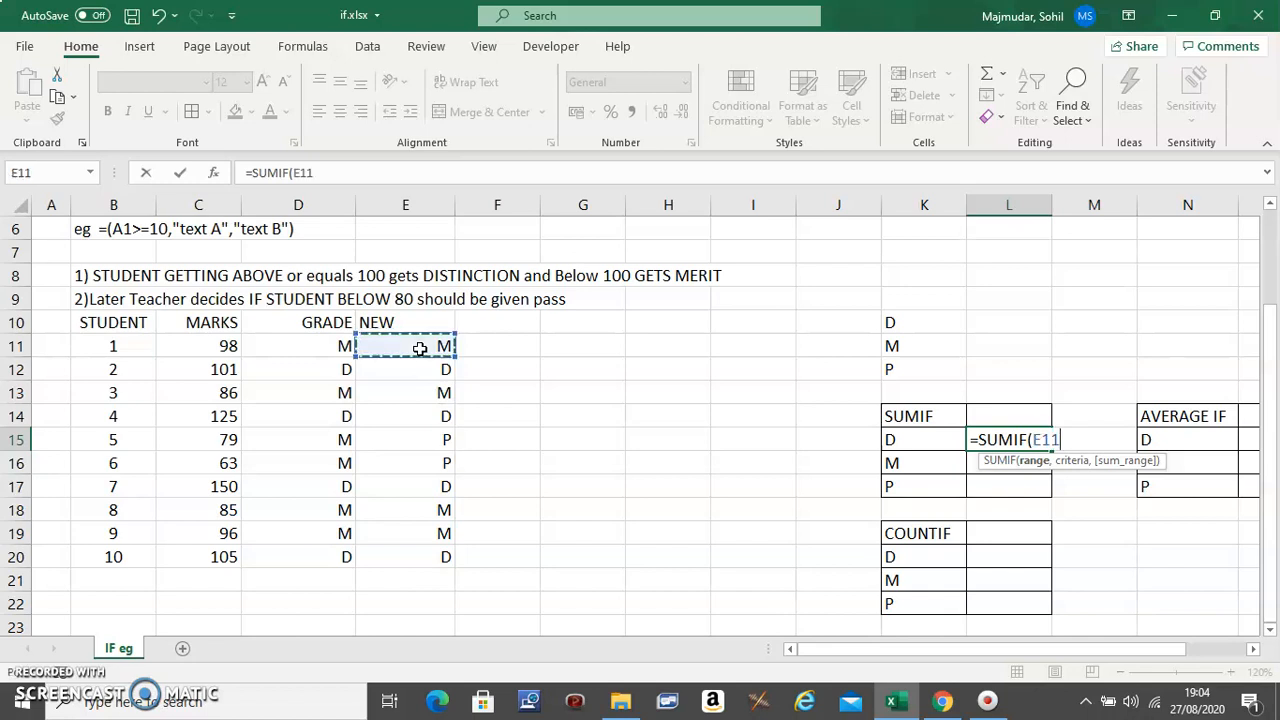
left_click_drag(404, 344, 404, 532)
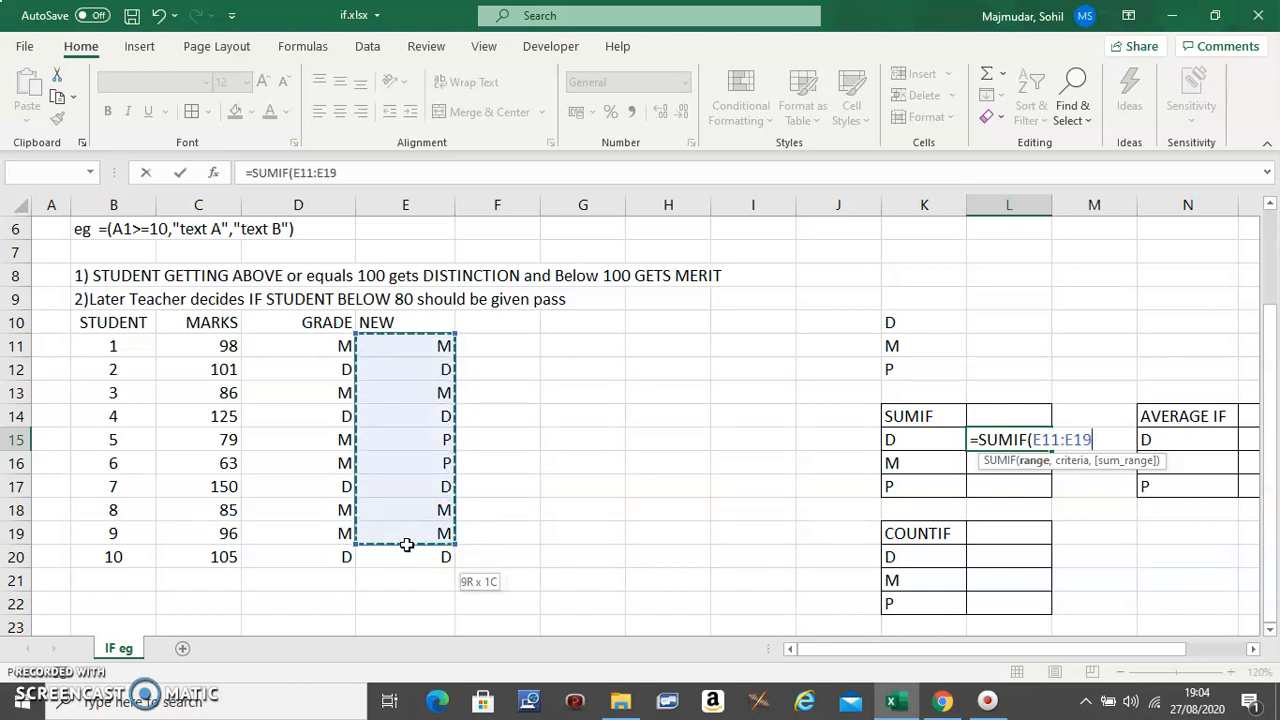
left_click_drag(408, 532, 408, 556)
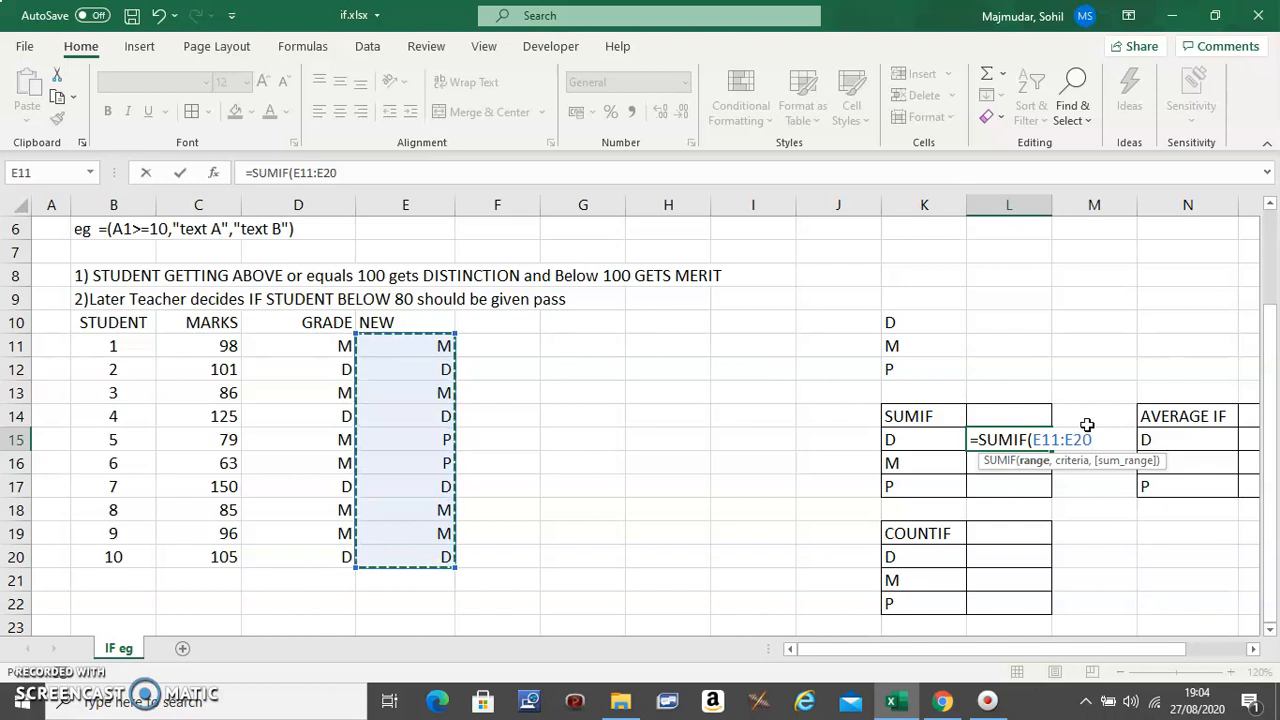
mouse_move(1040, 396)
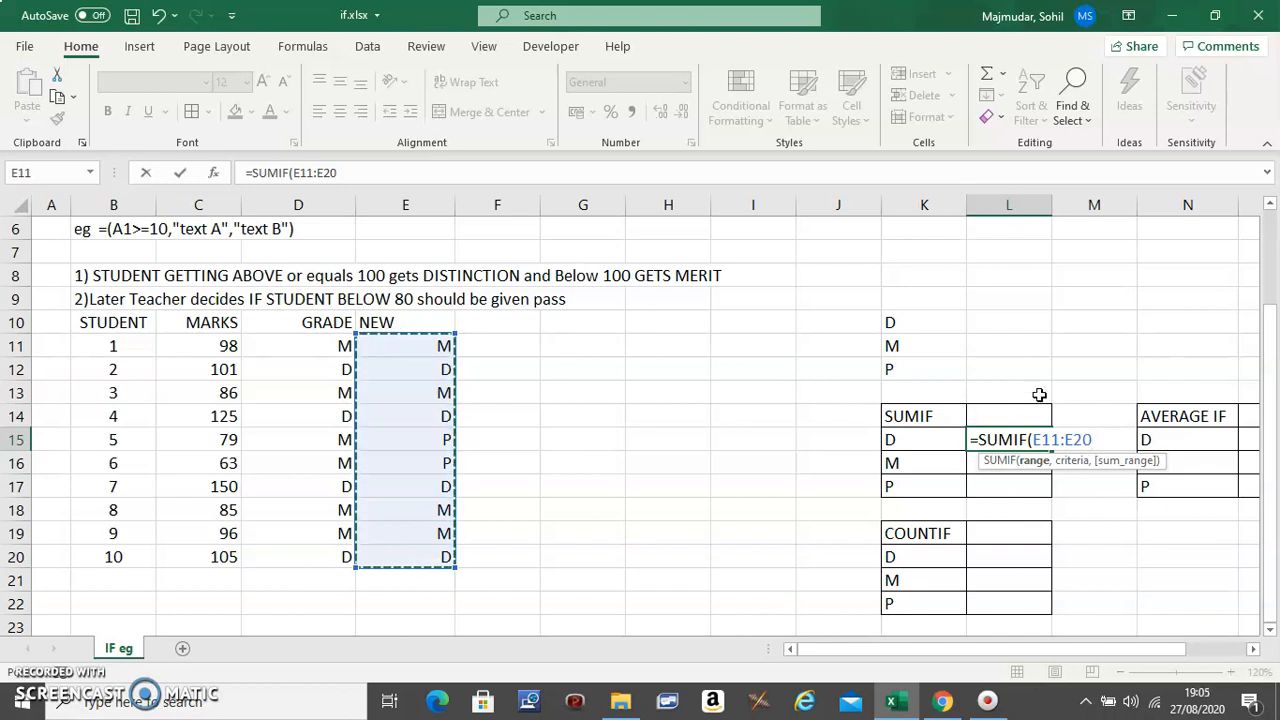
key("f4")
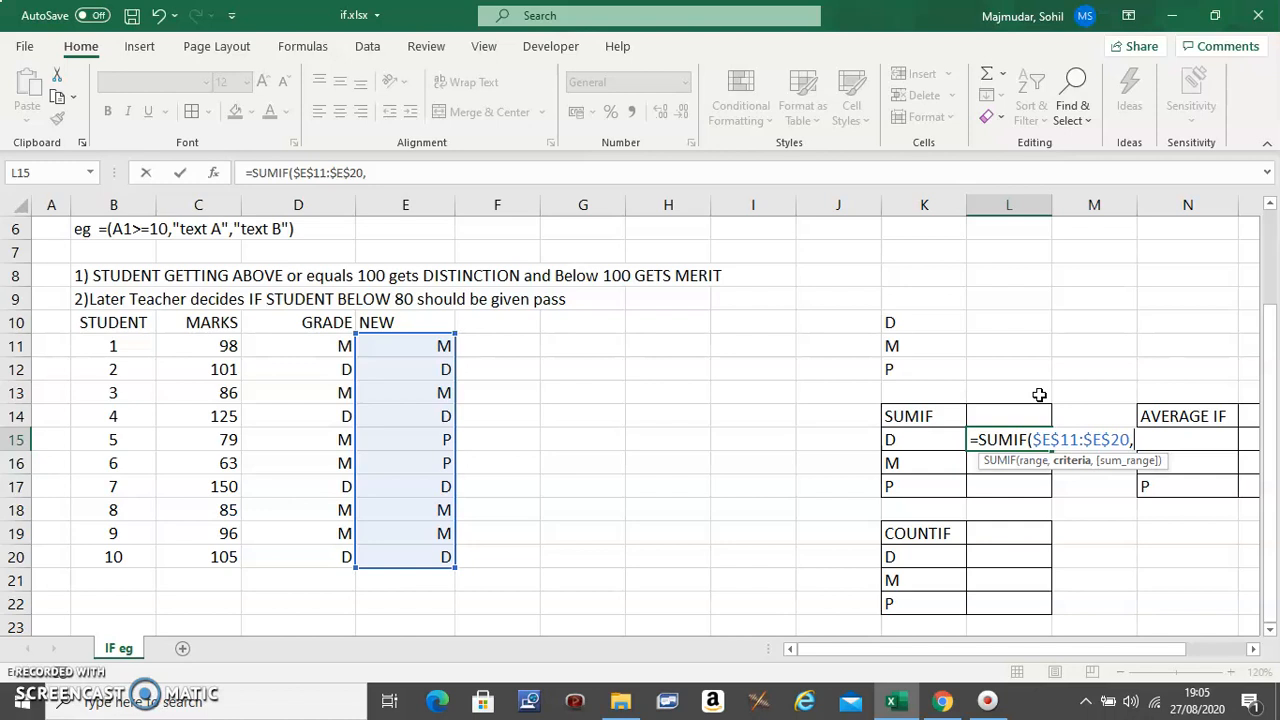
mouse_move(928, 436)
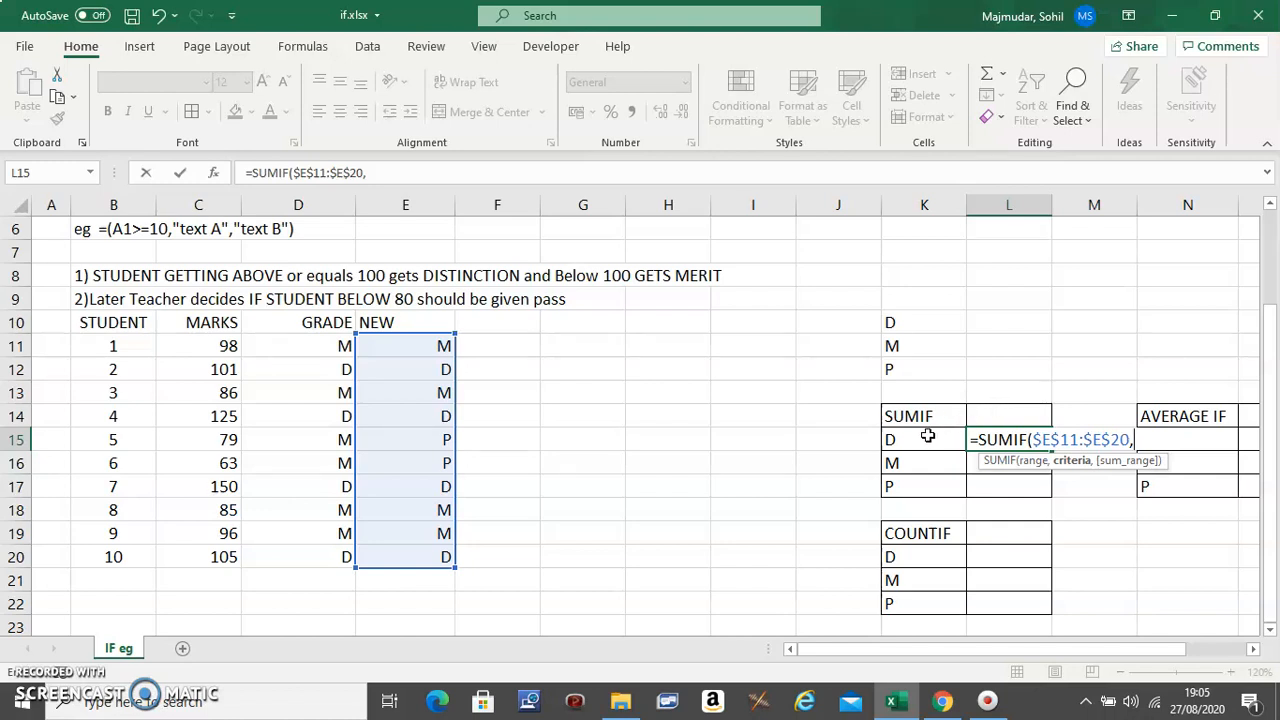
Use the grade D label K15 as the SUMIF criterion, followed by a comma.
left_click(924, 440)
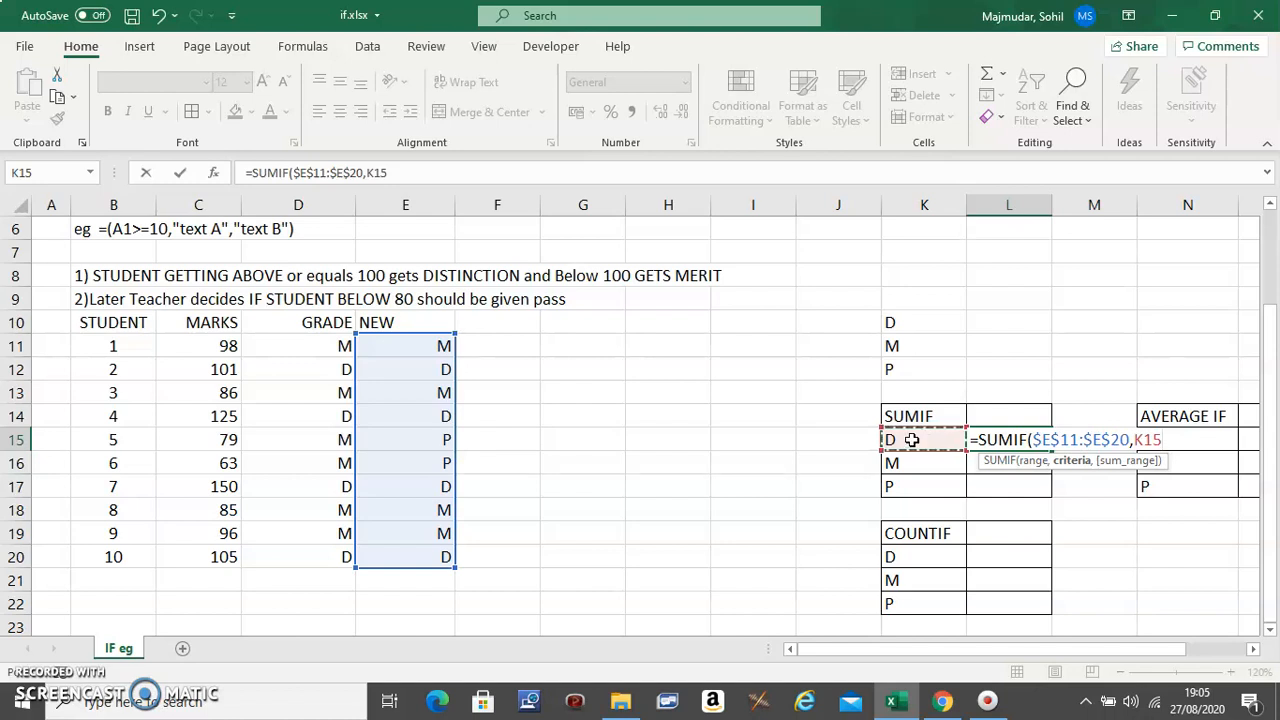
mouse_move(810, 364)
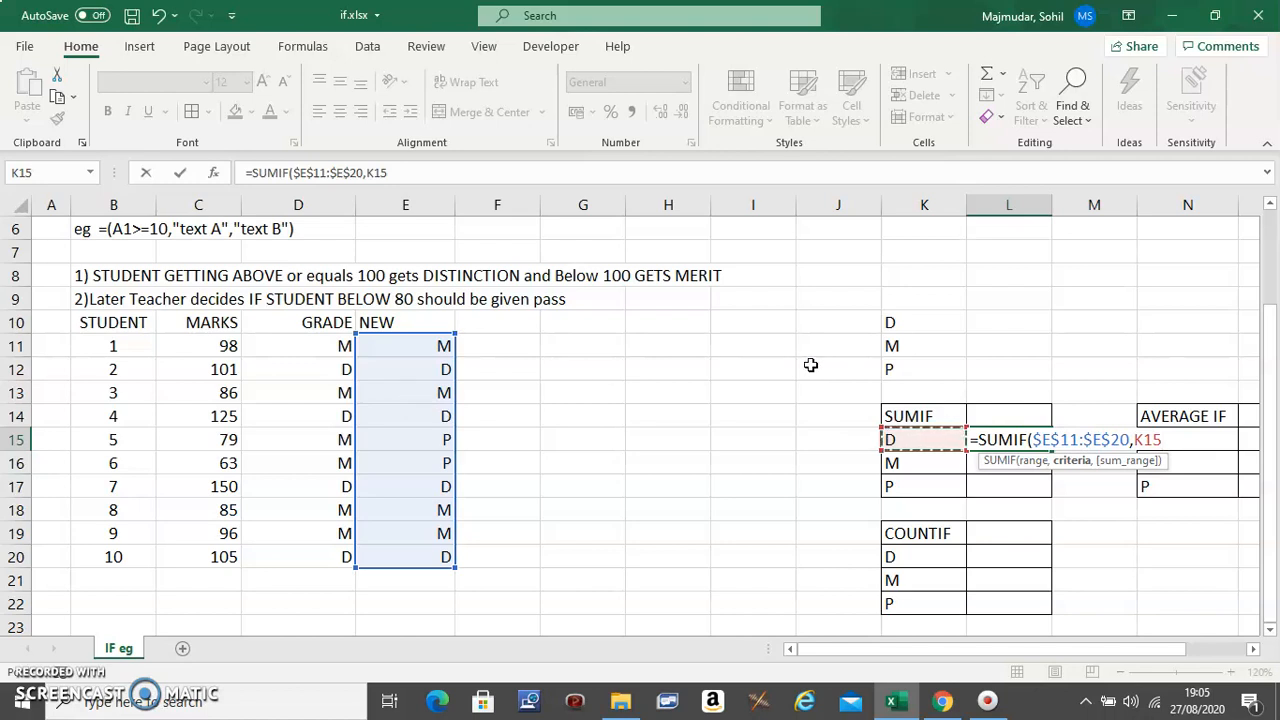
mouse_move(924, 410)
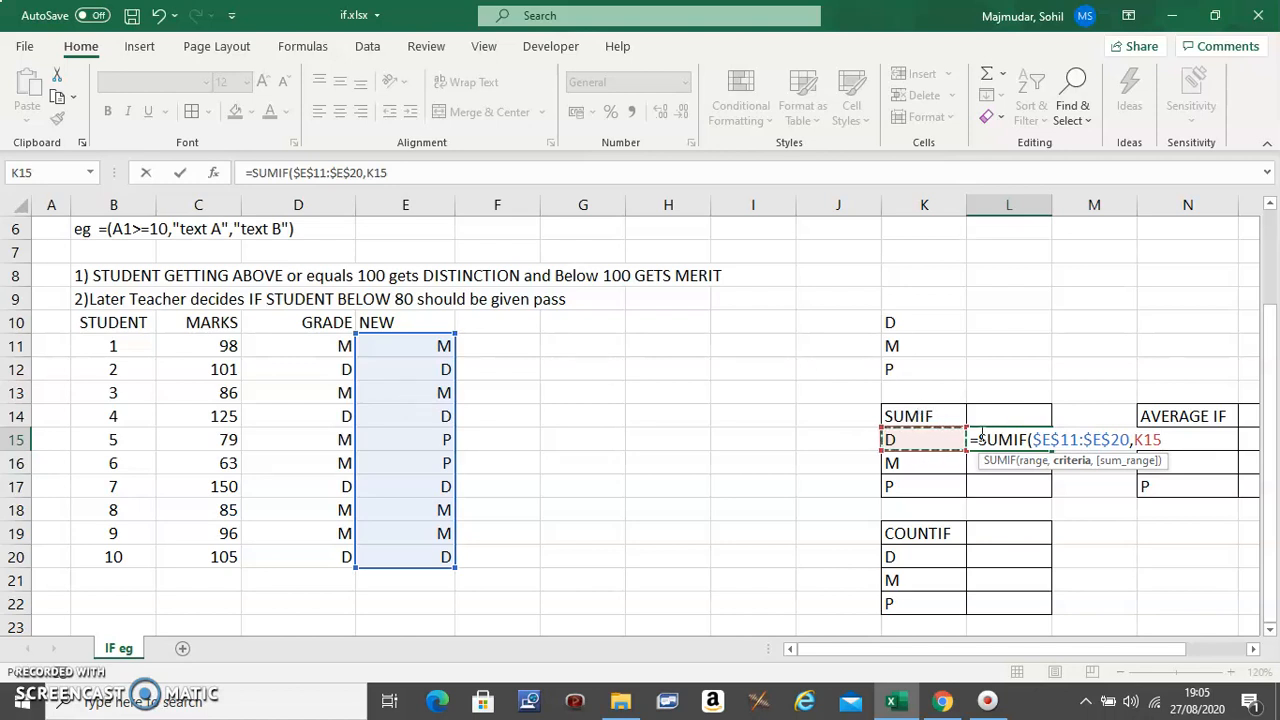
type(",")
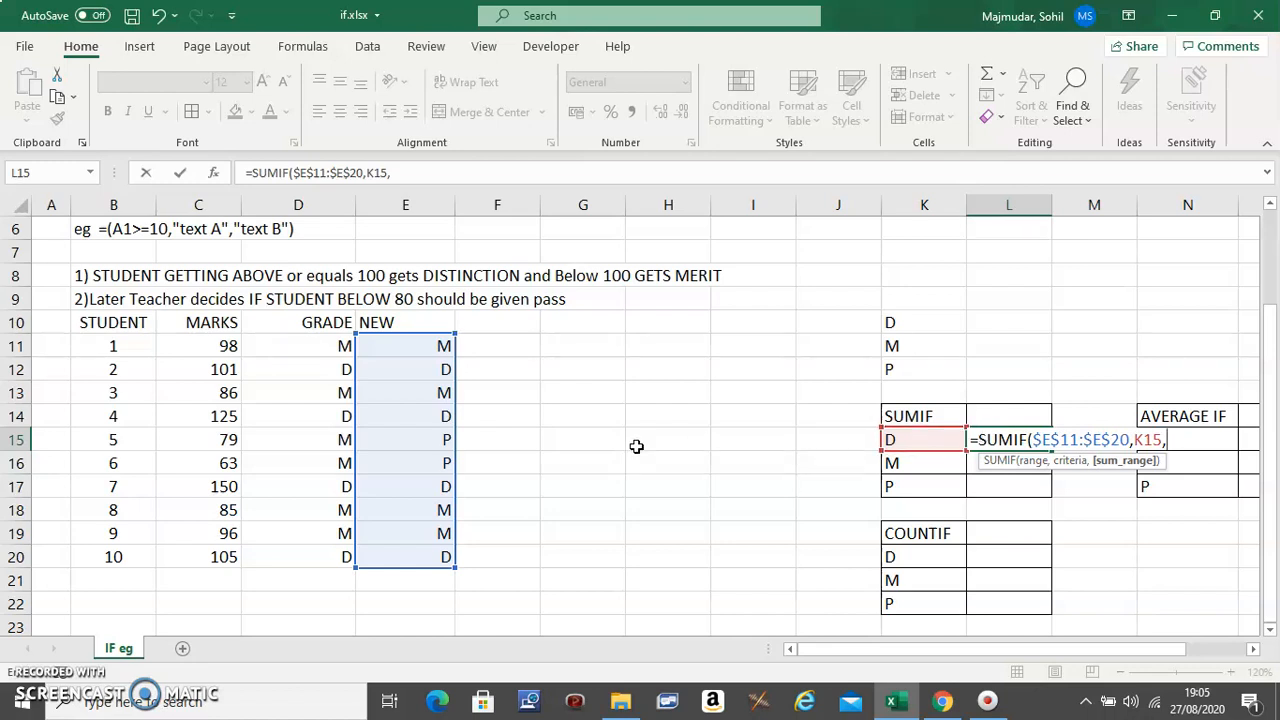
mouse_move(222, 346)
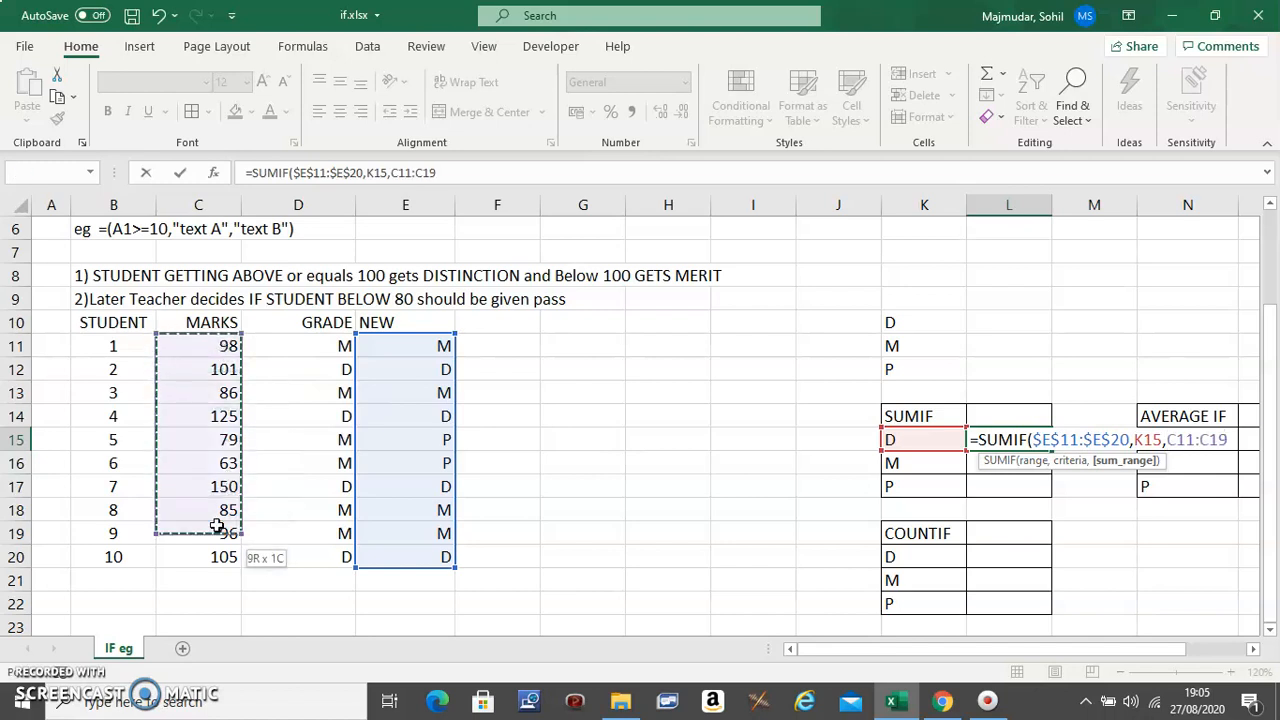
Take all ten marks C11:C20 as the SUMIF sum range.
left_click_drag(218, 528, 218, 556)
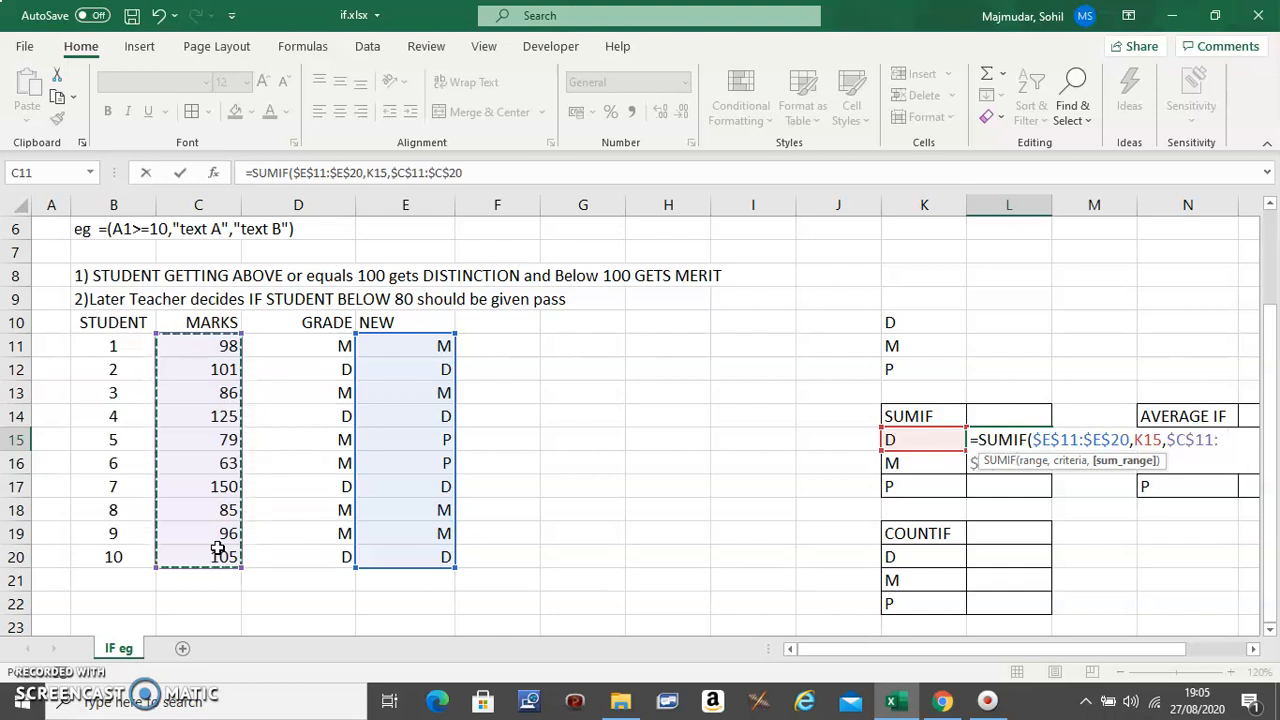
mouse_move(392, 552)
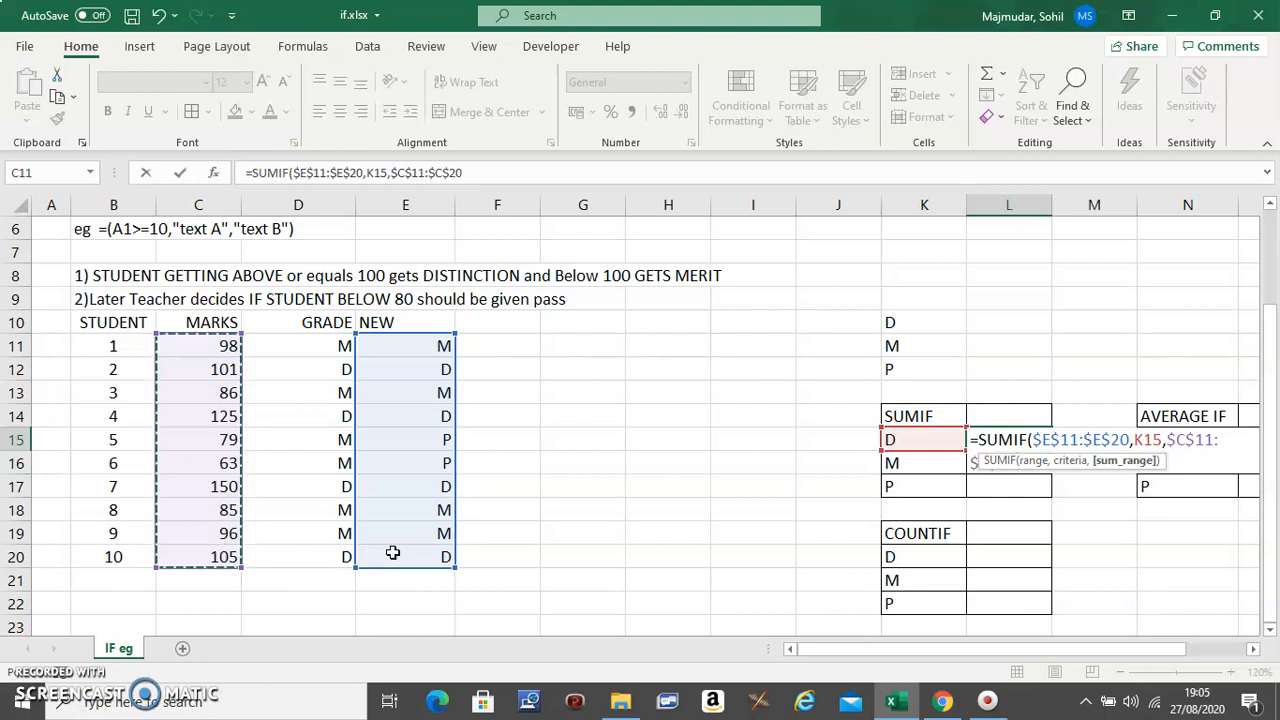
mouse_move(692, 504)
type(")")
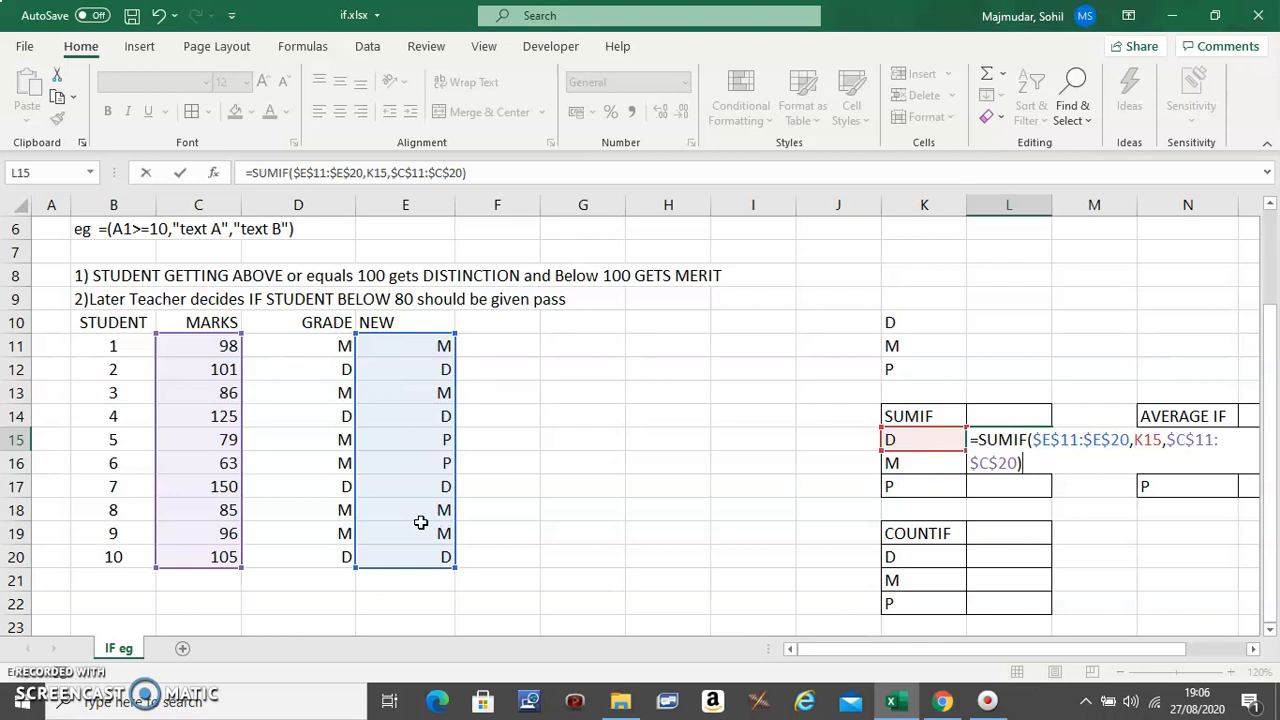
mouse_move(908, 442)
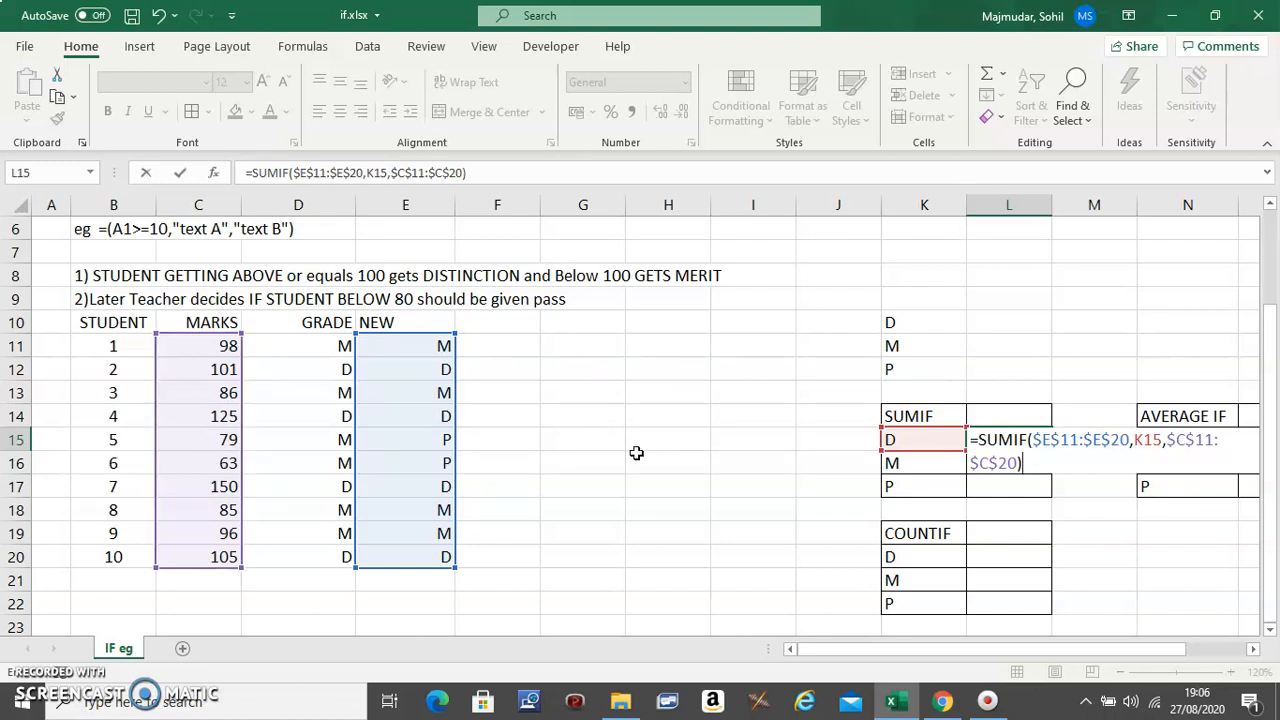
Commit the SUMIF formula returning 481 for D and pick an empty cell for a check.
key("enter")
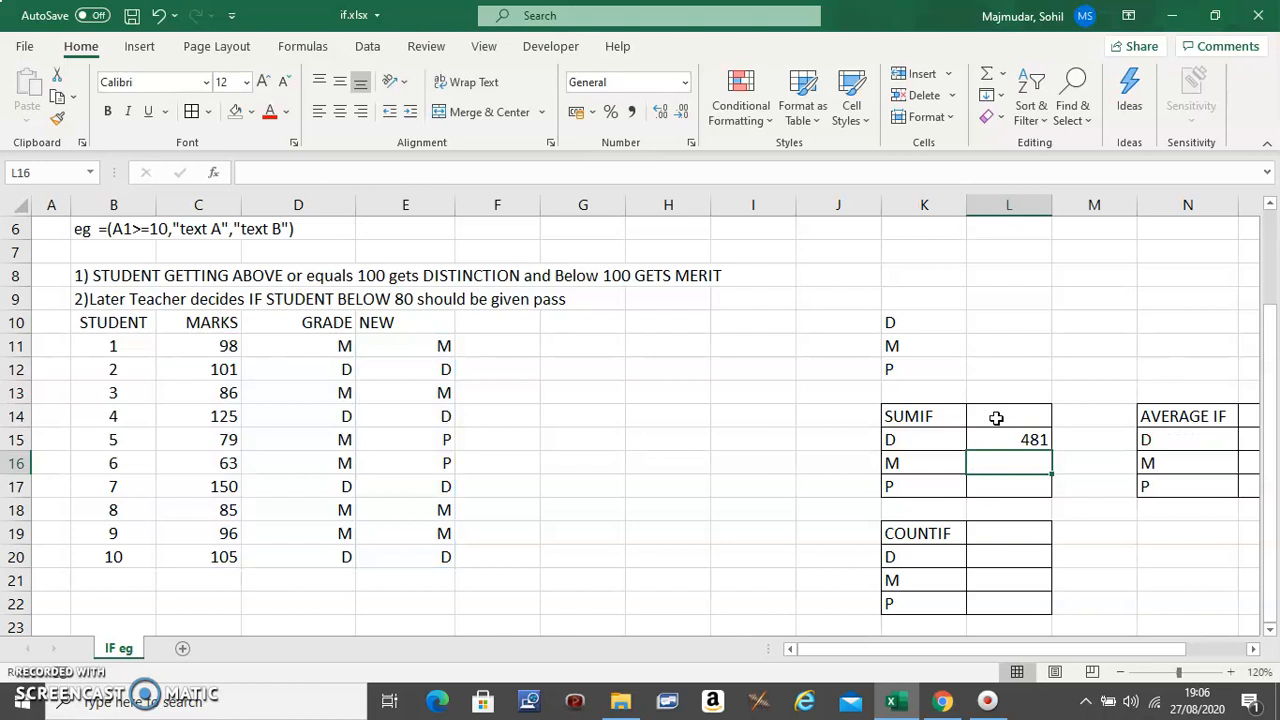
left_click(924, 440)
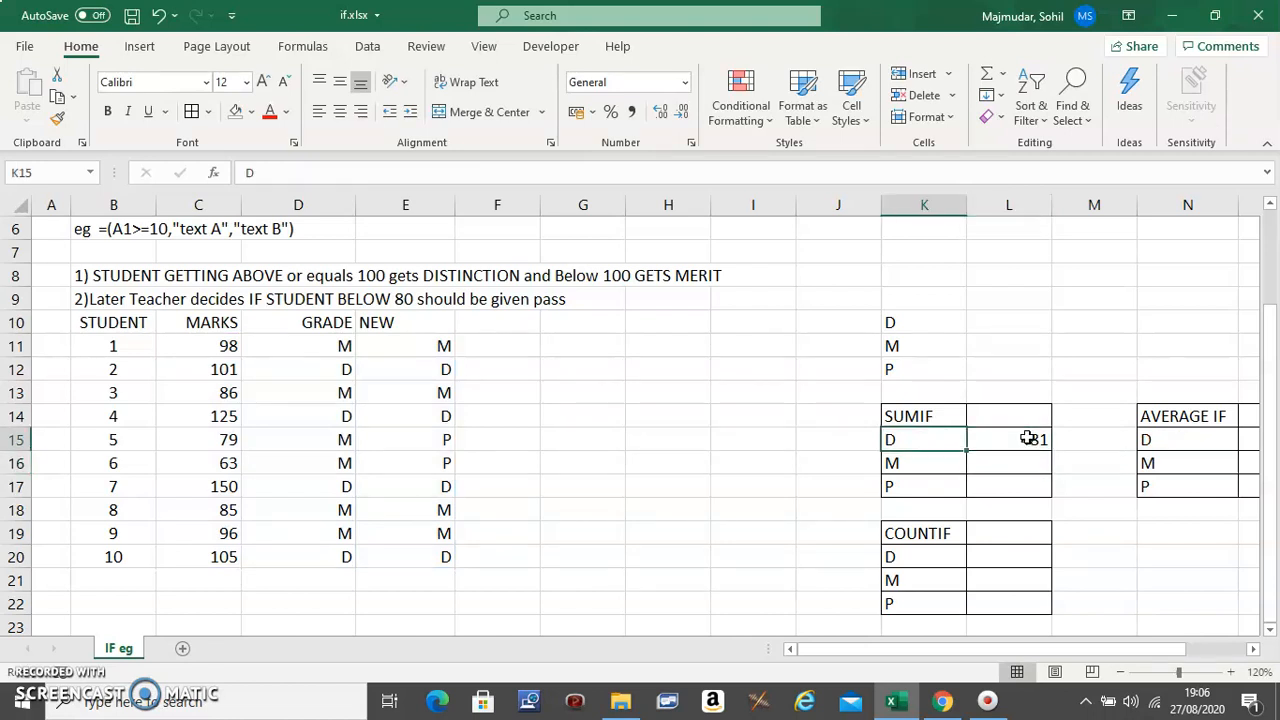
left_click(584, 416)
type("=")
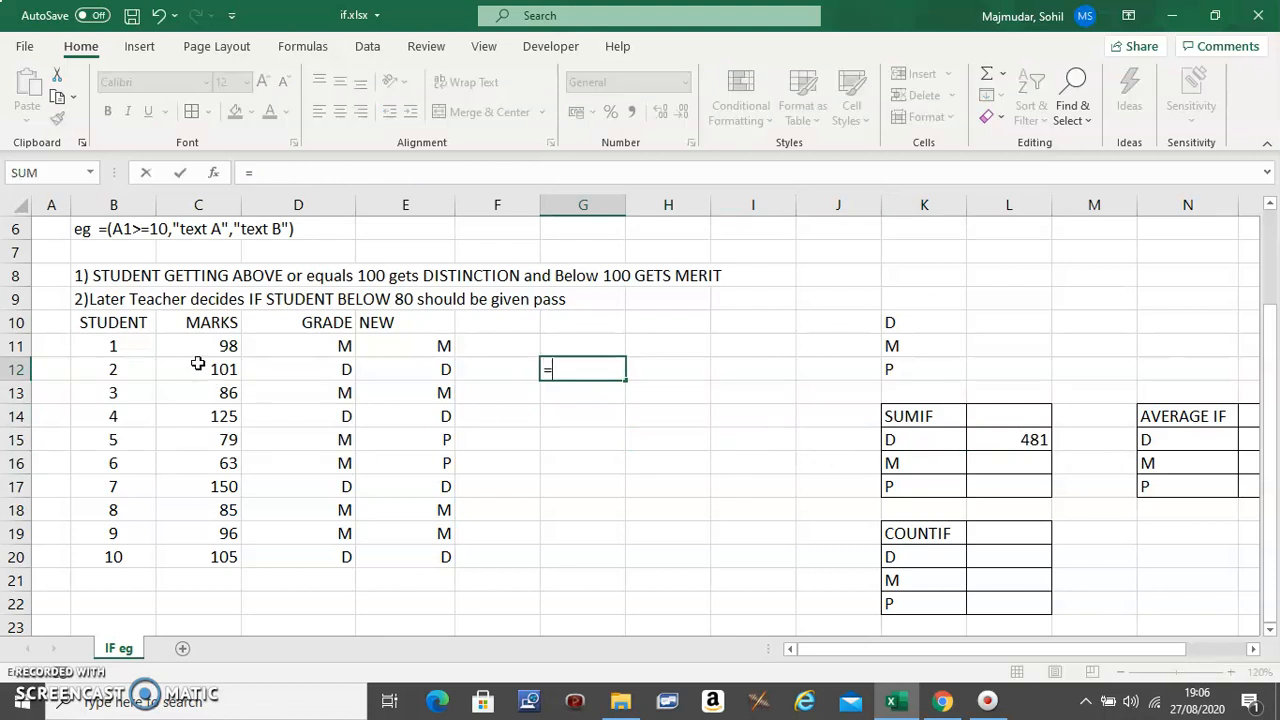
Manually add the marks of students 2, 4, 7 and 10 to confirm the total 481.
left_click(198, 368)
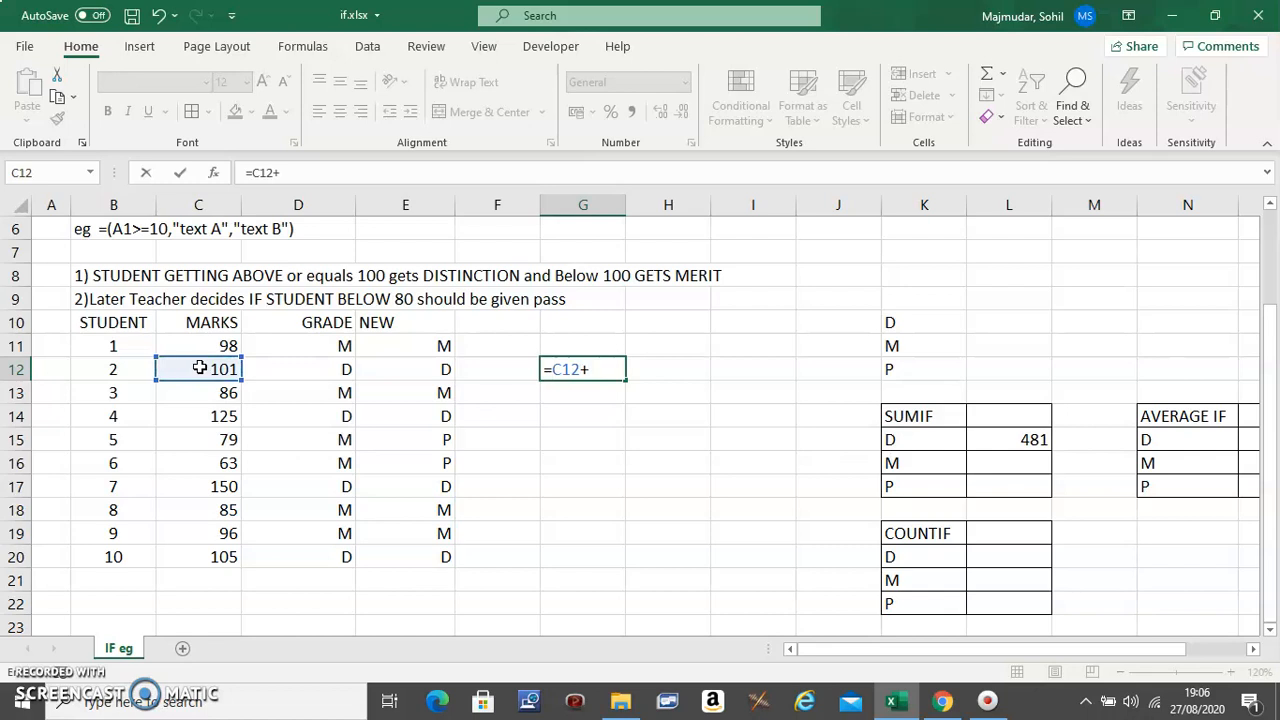
left_click(198, 416)
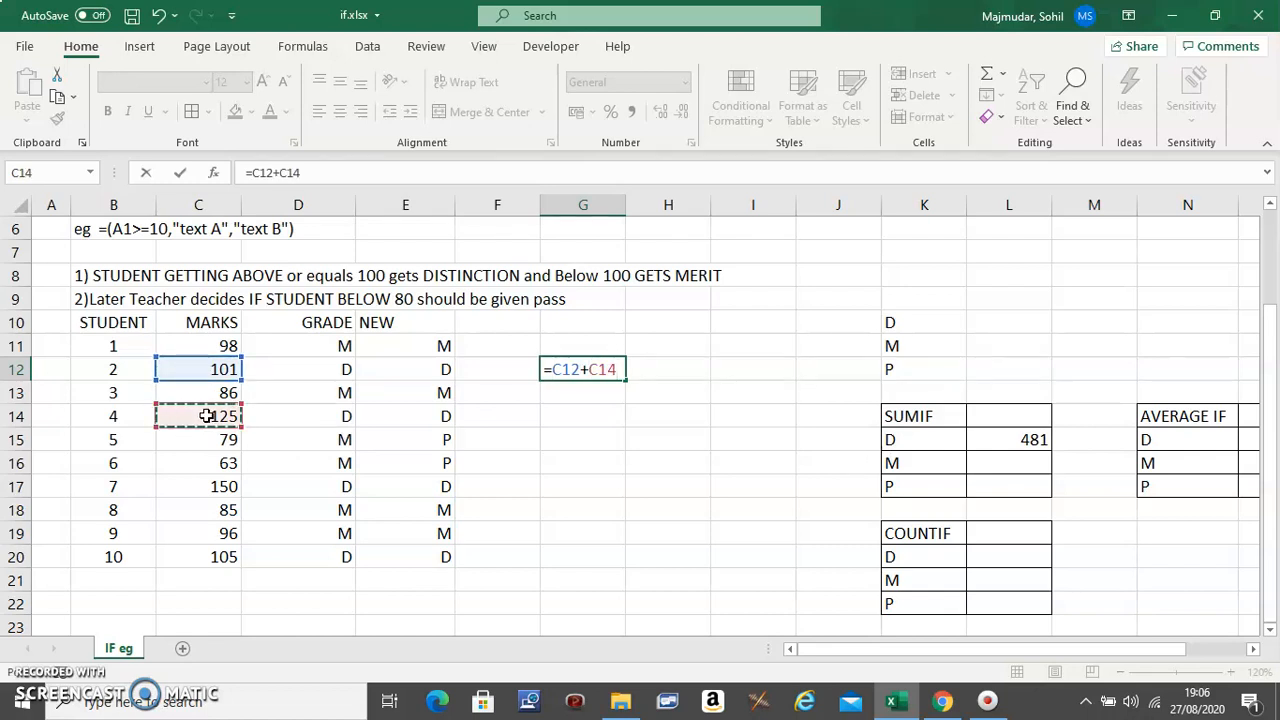
left_click(198, 486)
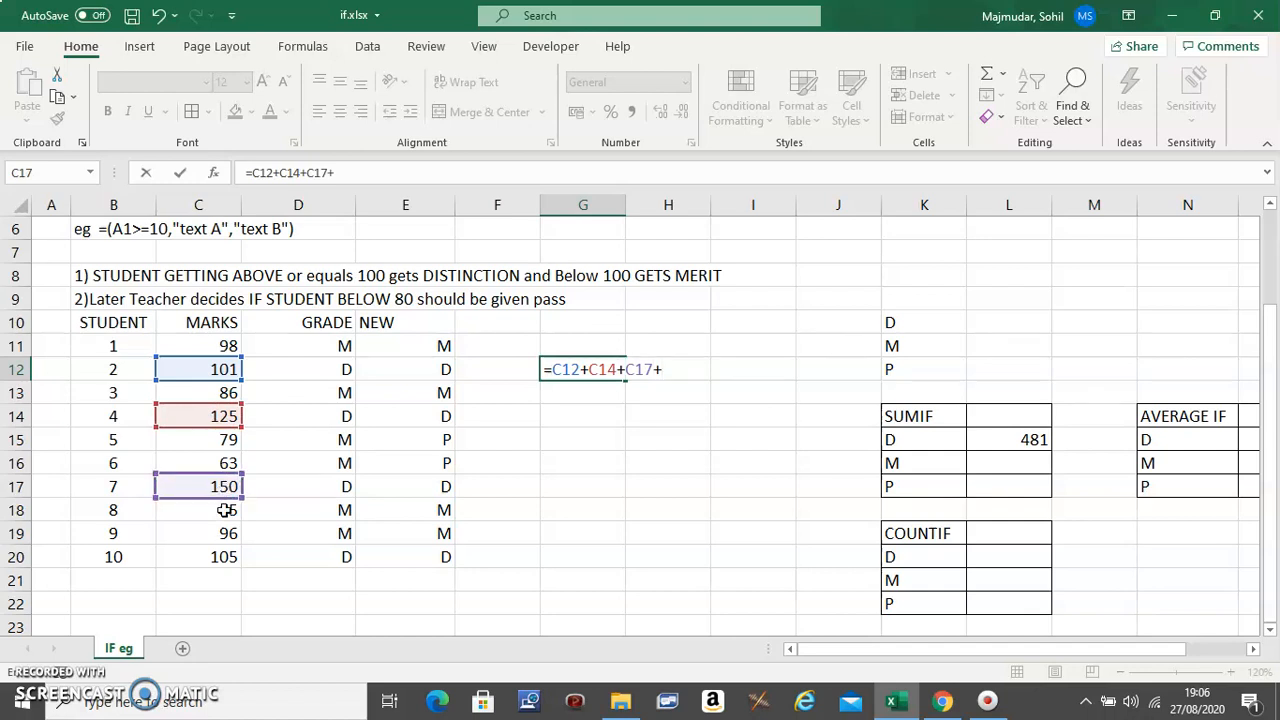
left_click(198, 556)
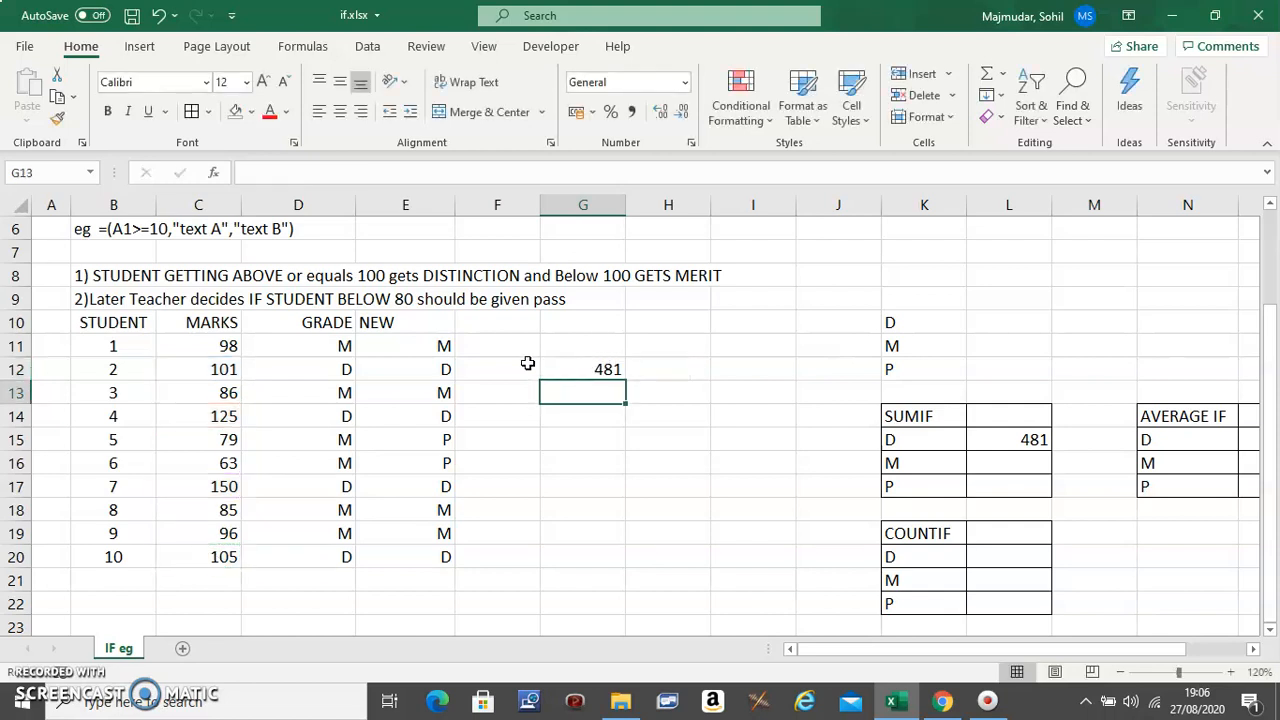
mouse_move(1068, 442)
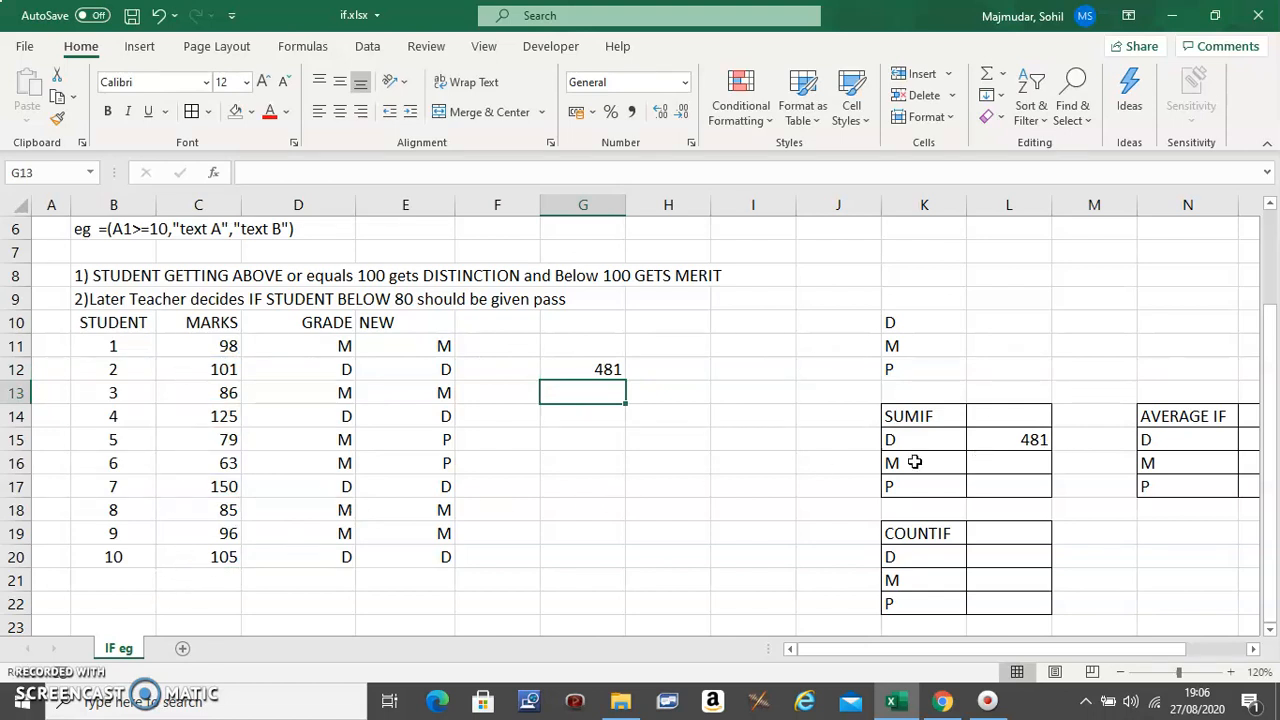
left_click(584, 368)
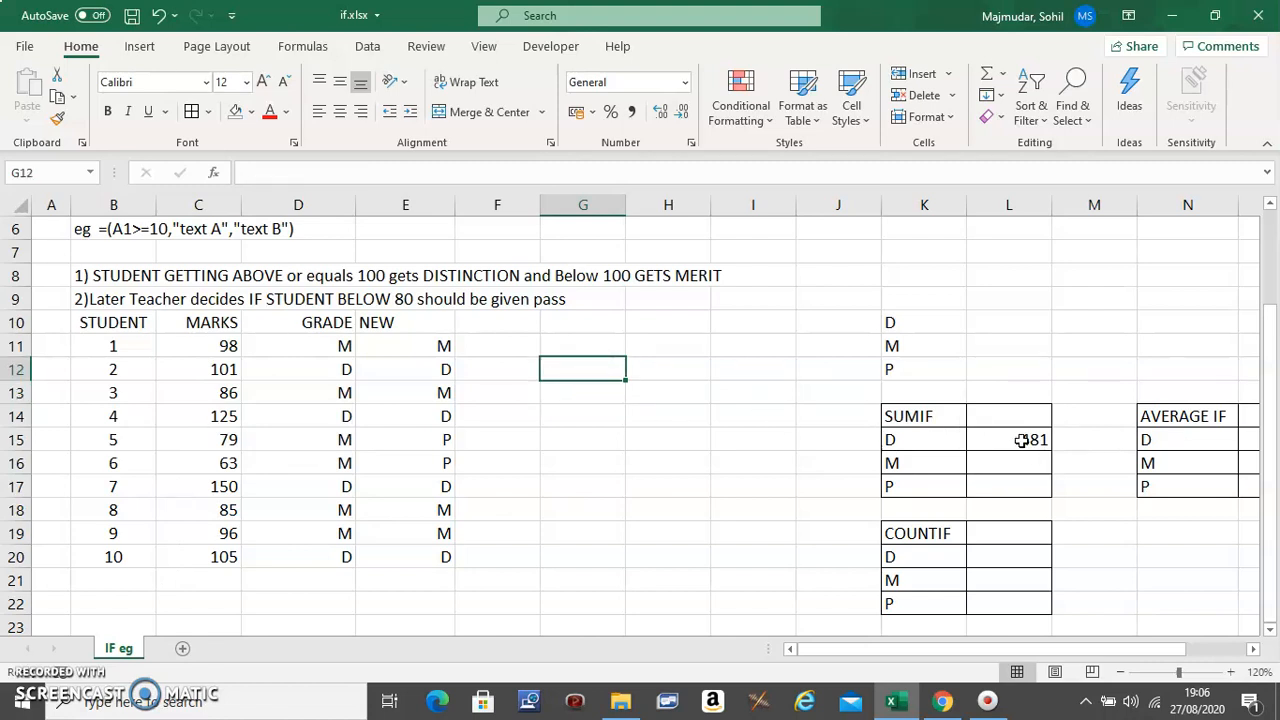
Fill the SUMIF formula down to M and P (365, 142) and inspect the M formula.
left_click(1008, 440)
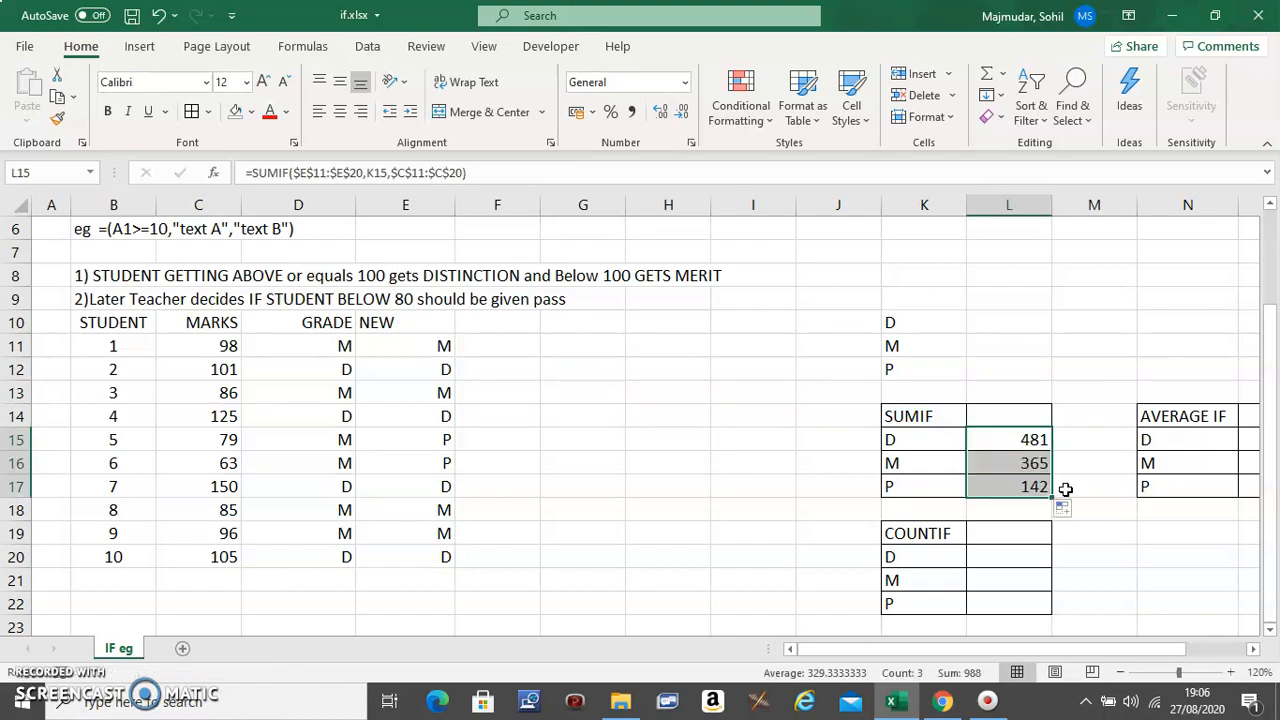
left_click(1008, 462)
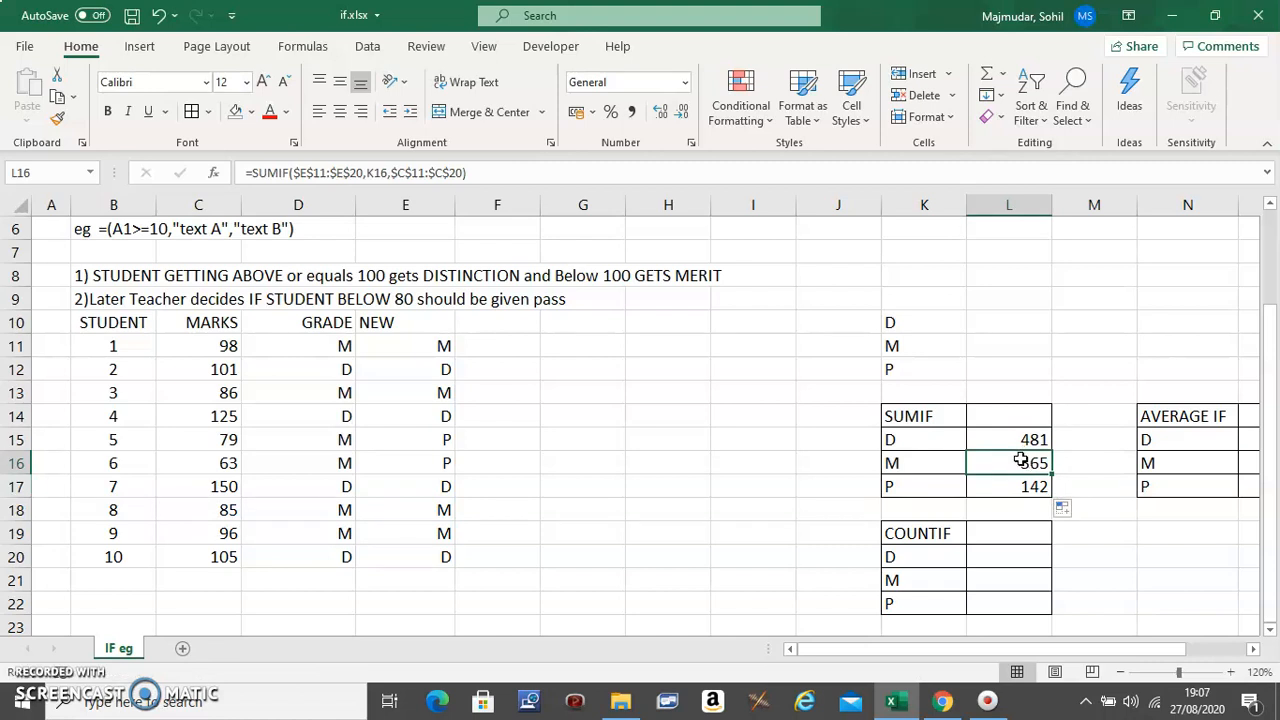
double_click(1008, 462)
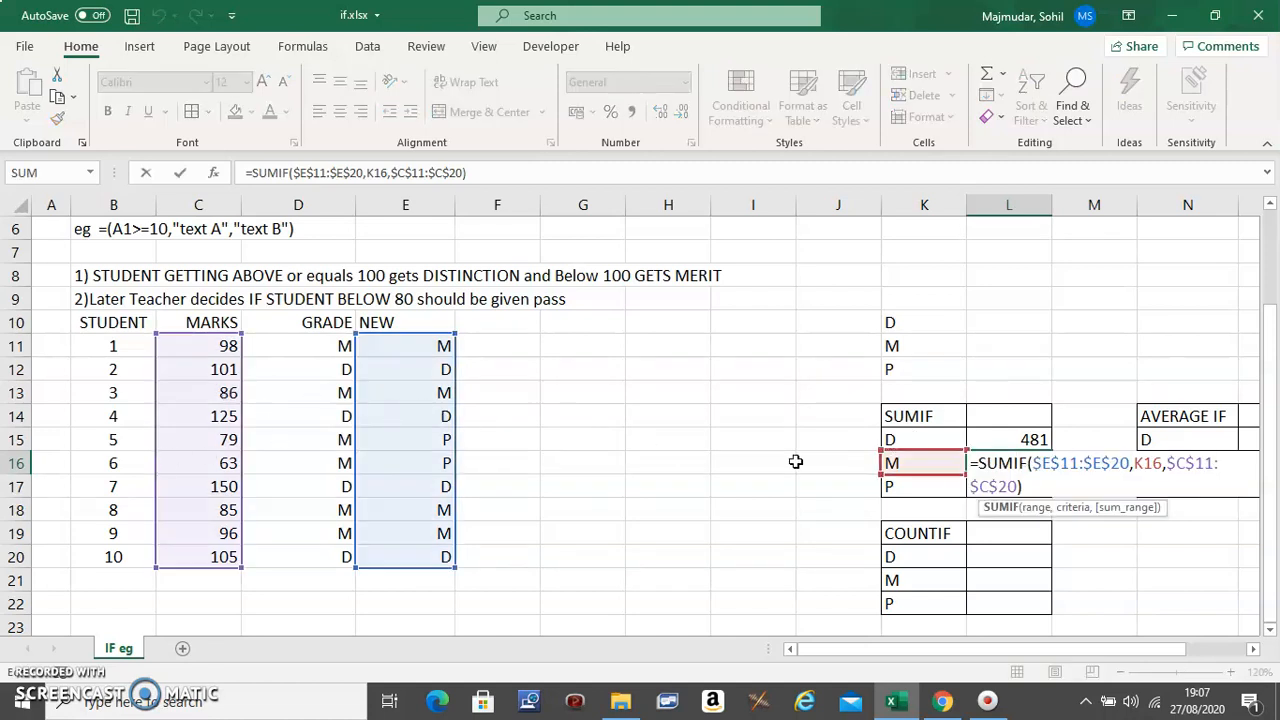
mouse_move(696, 444)
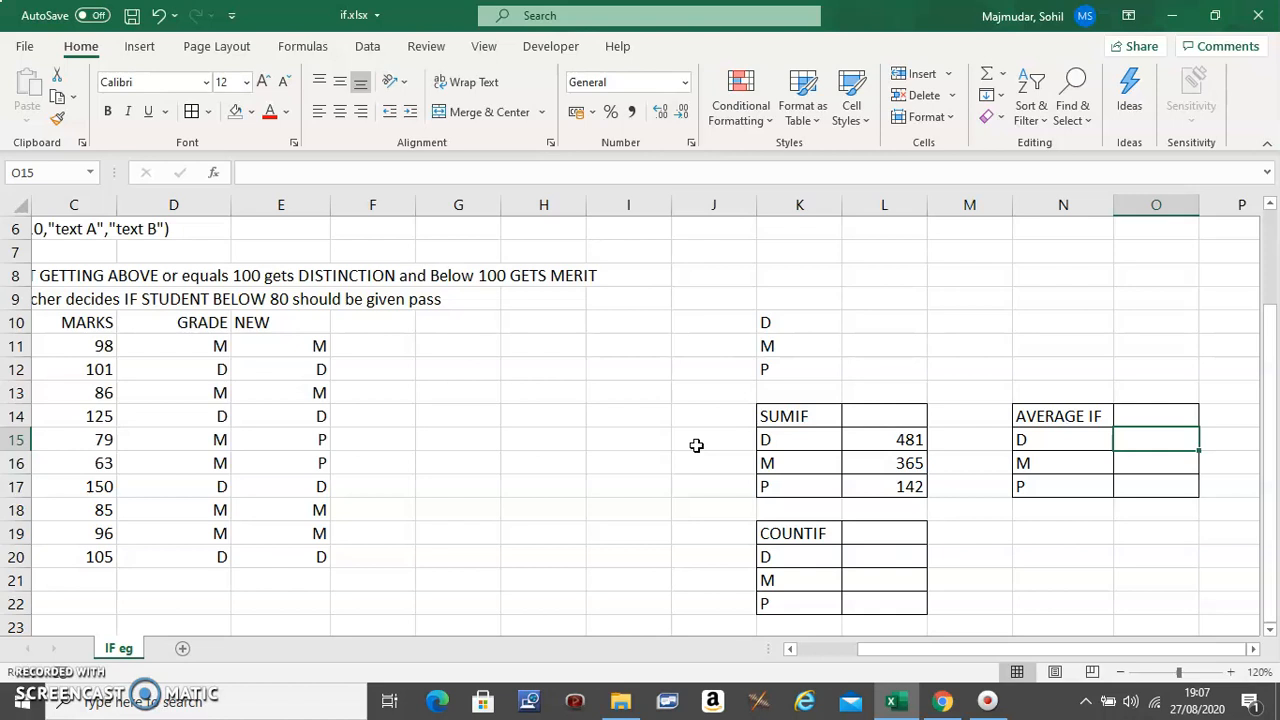
Enter =AVERAGEIF($E$11:$E$20,N15,C11:C20) in O15, giving a D average of 120.25.
type("=")
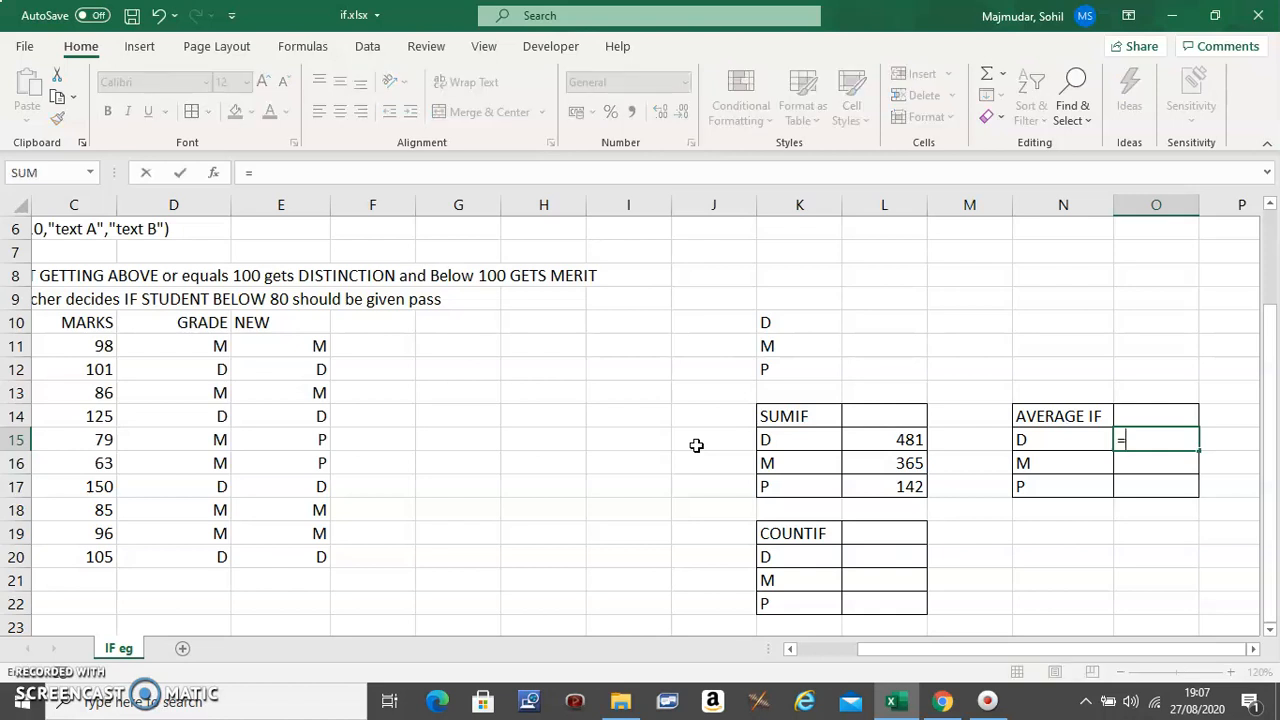
type("AVERAGEIF(")
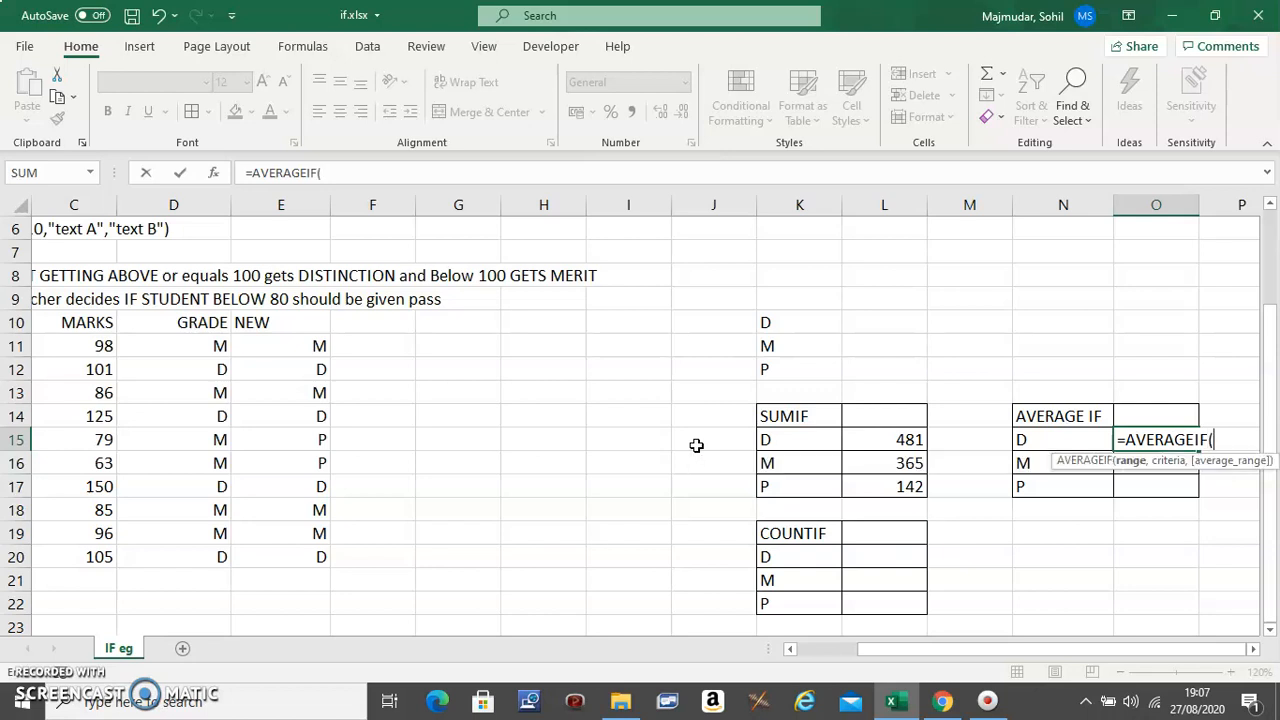
mouse_move(280, 350)
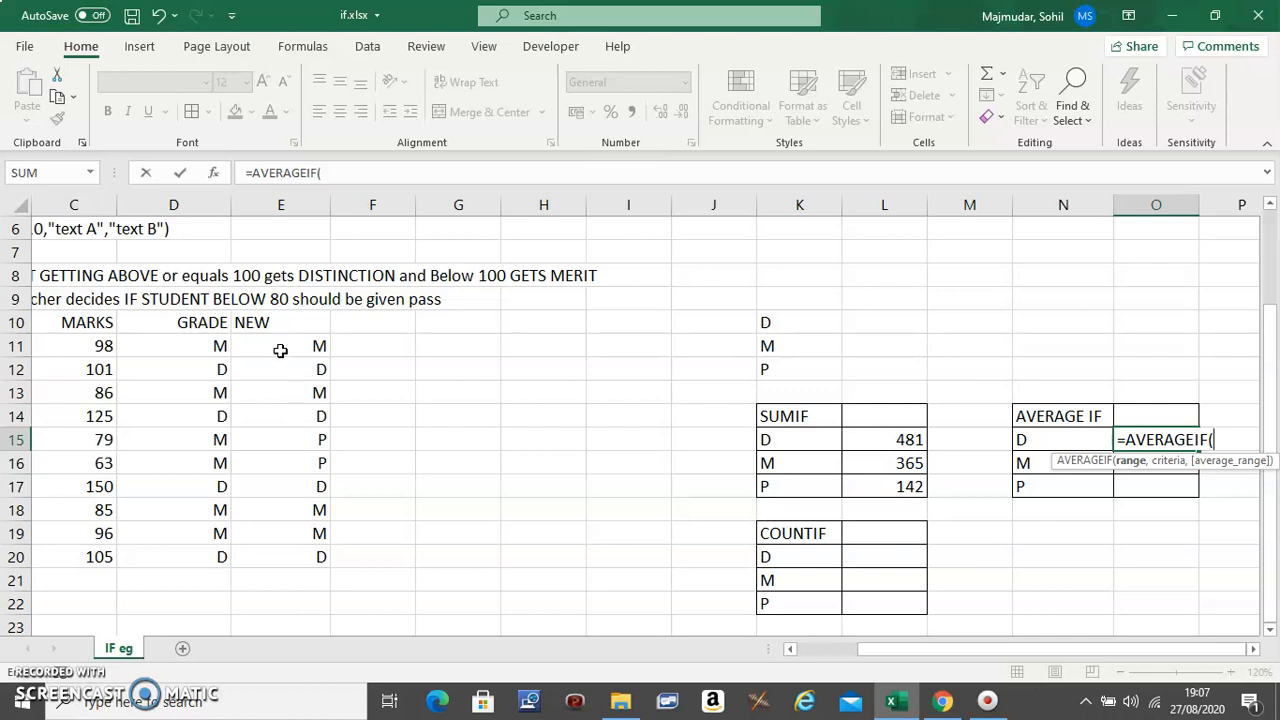
left_click_drag(280, 344, 280, 510)
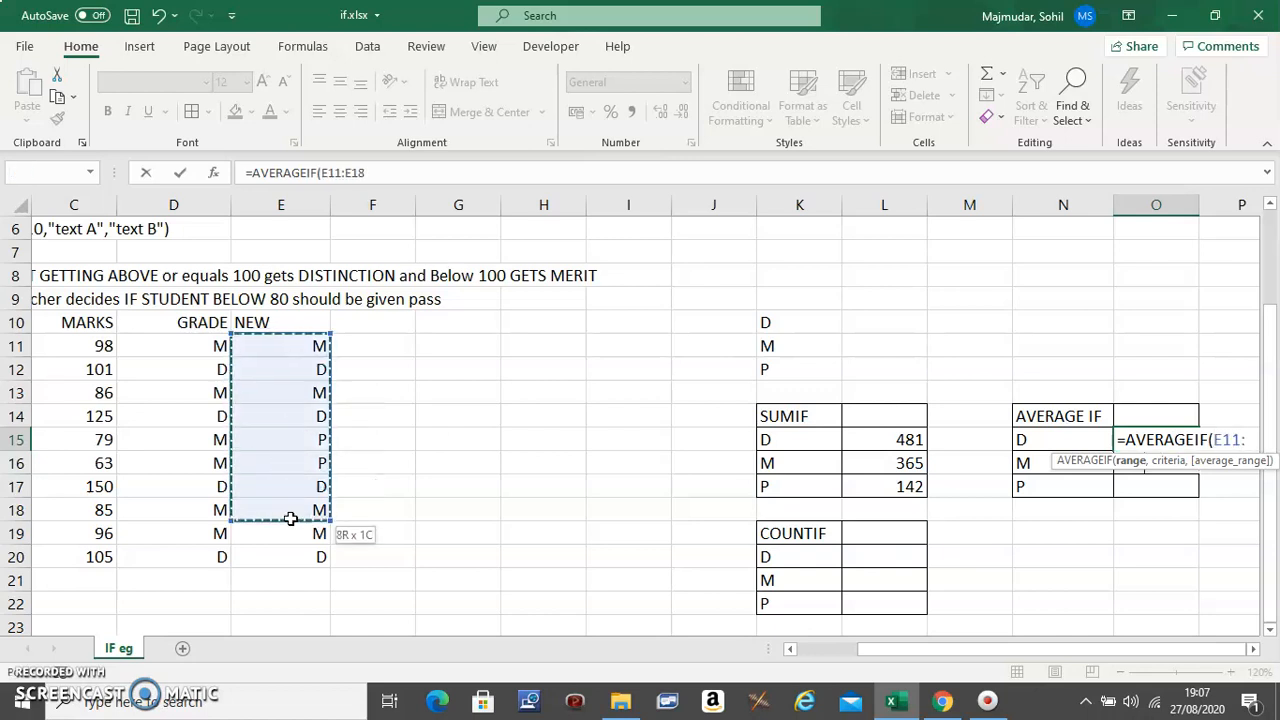
left_click_drag(290, 518, 290, 556)
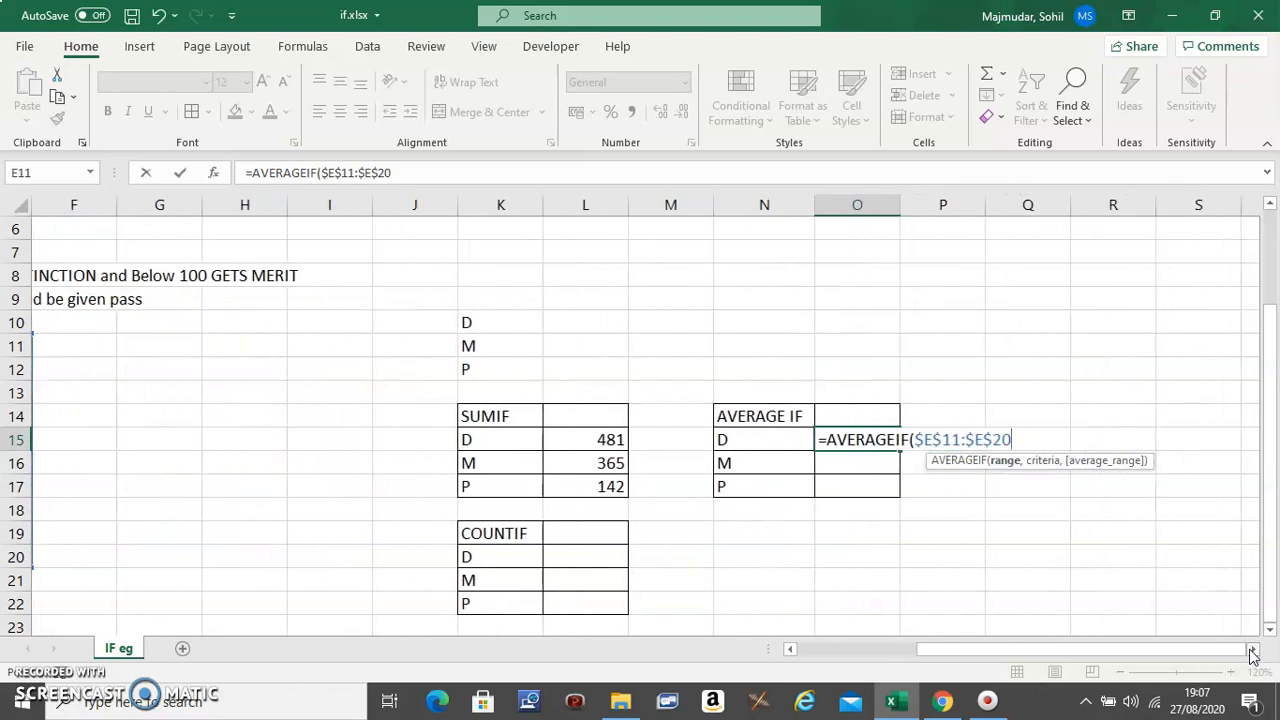
type(",N15,")
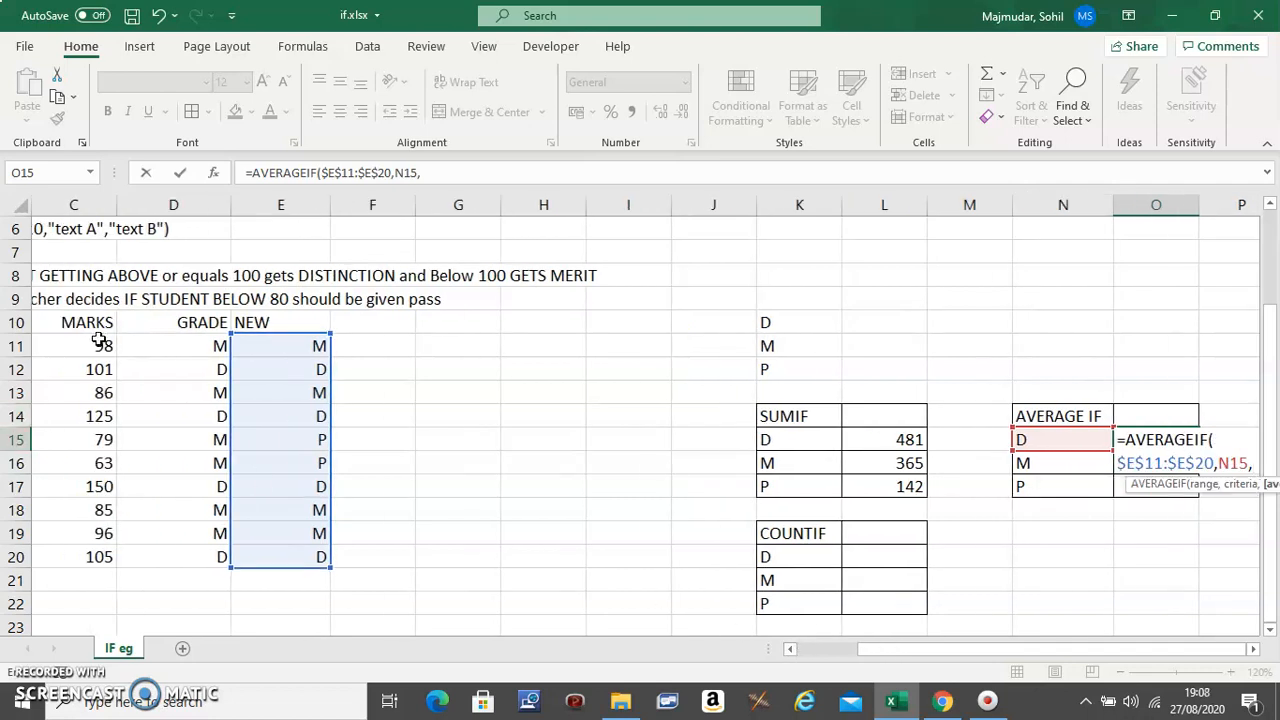
left_click_drag(72, 344, 72, 510)
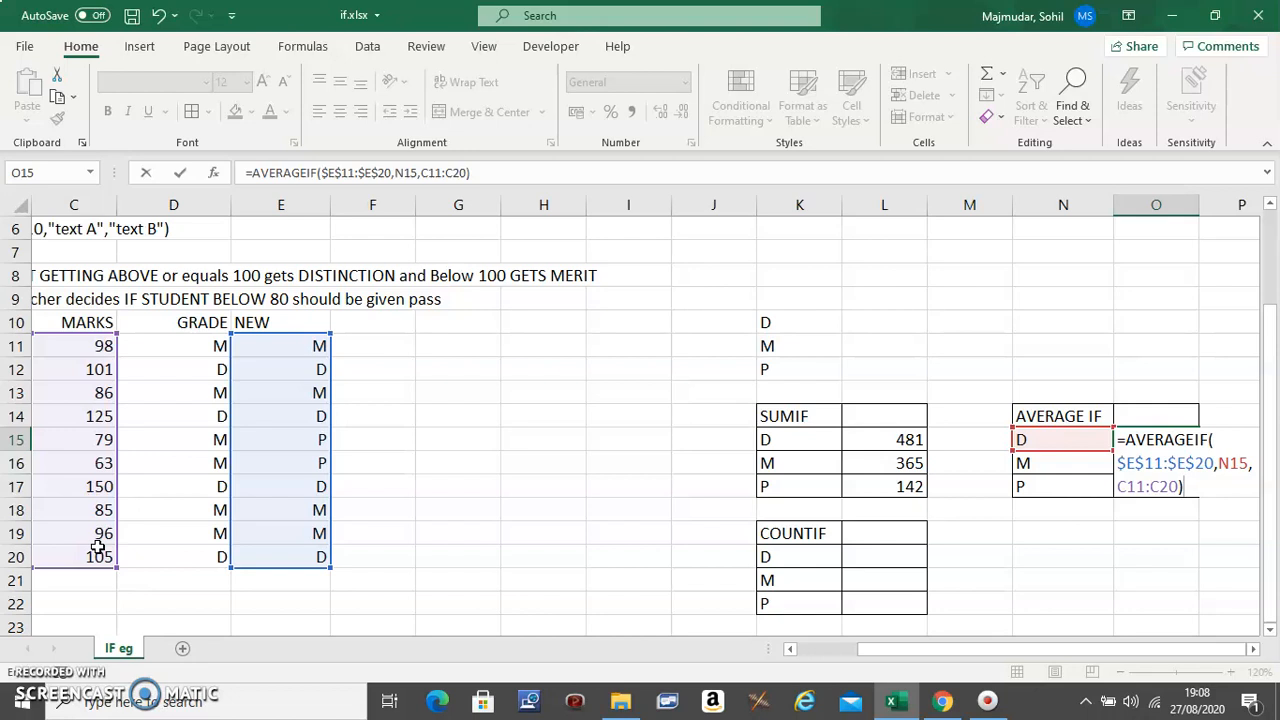
key("Backspace")
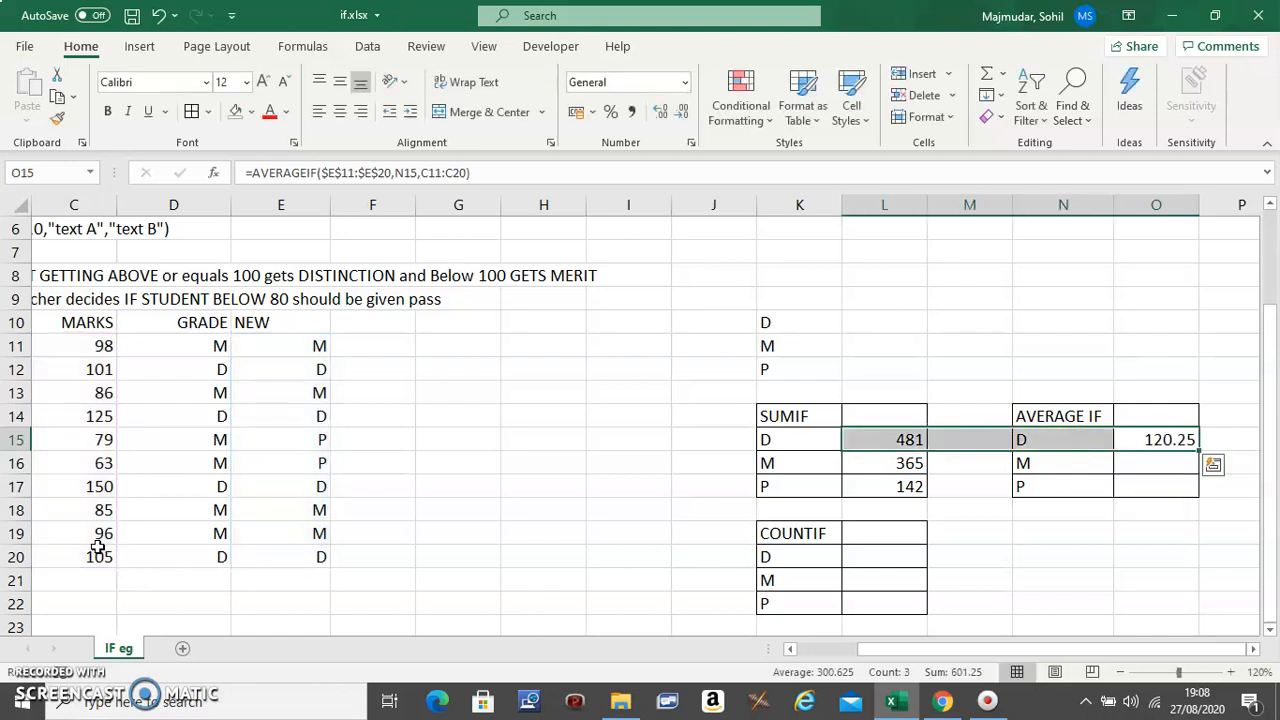
Make the marks range absolute and copy the AVERAGEIF down for M (91.25) and P (71).
double_click(1156, 440)
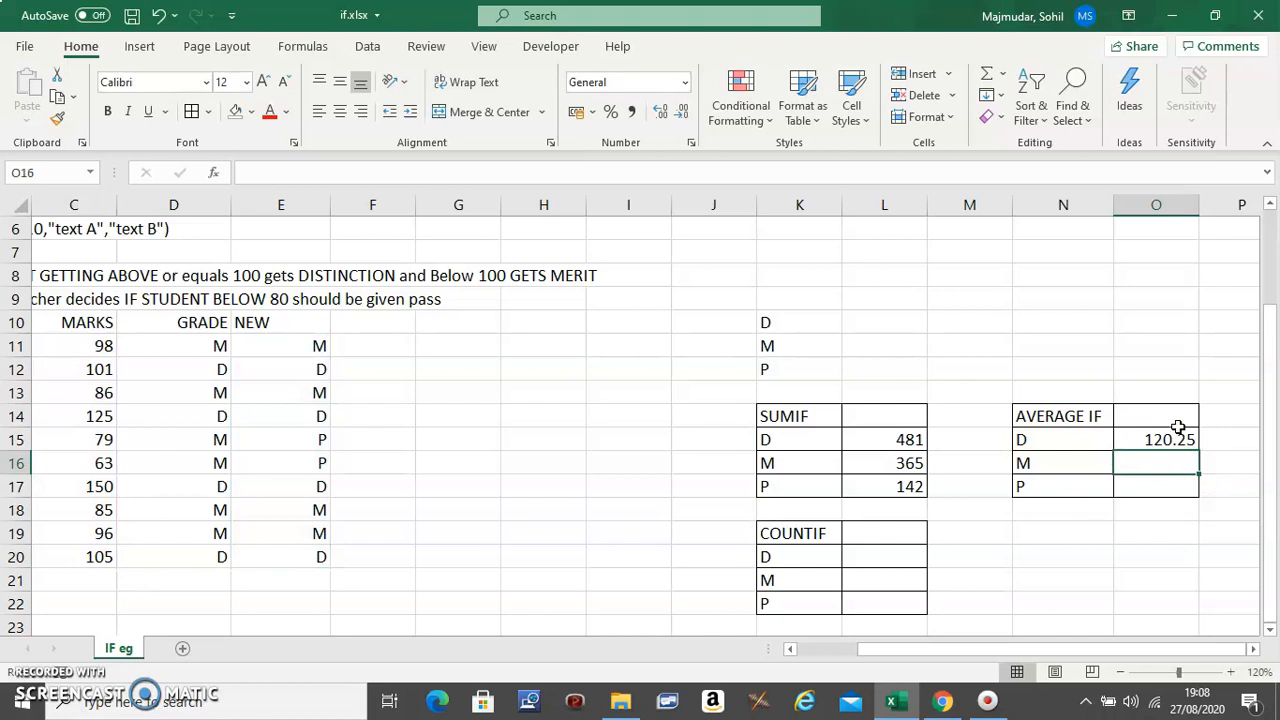
left_click(1156, 440)
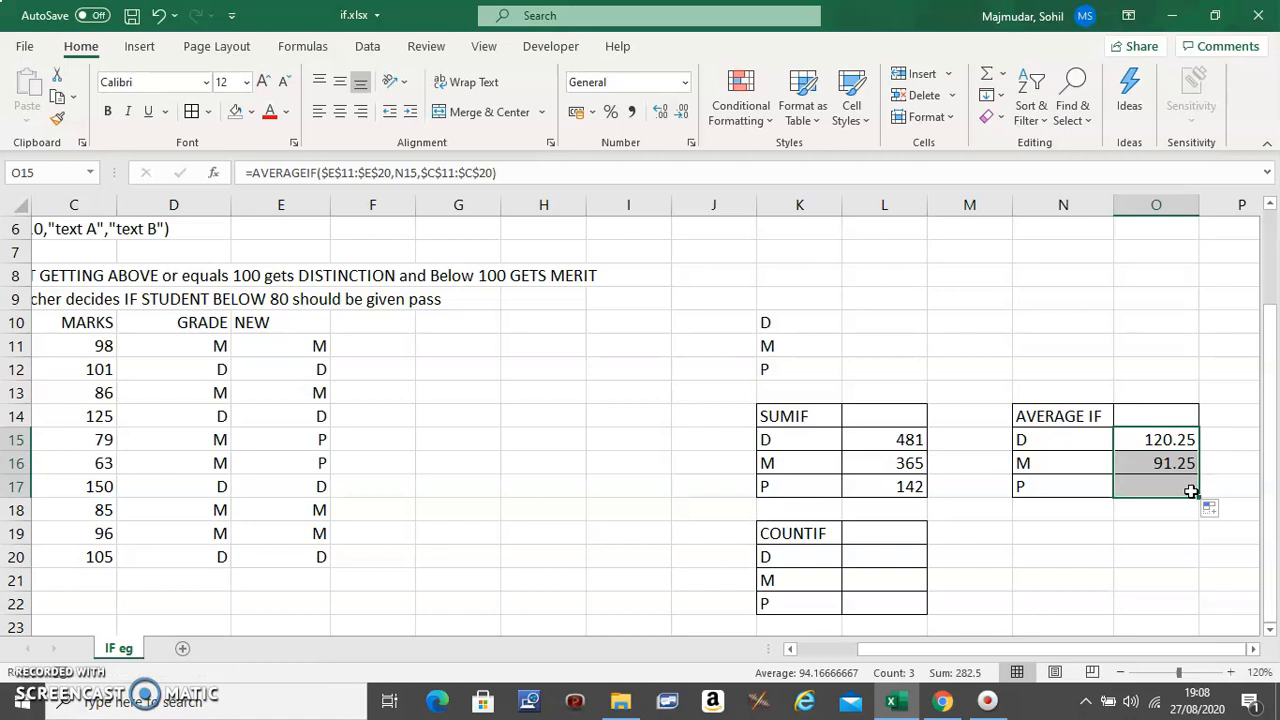
left_click(1156, 462)
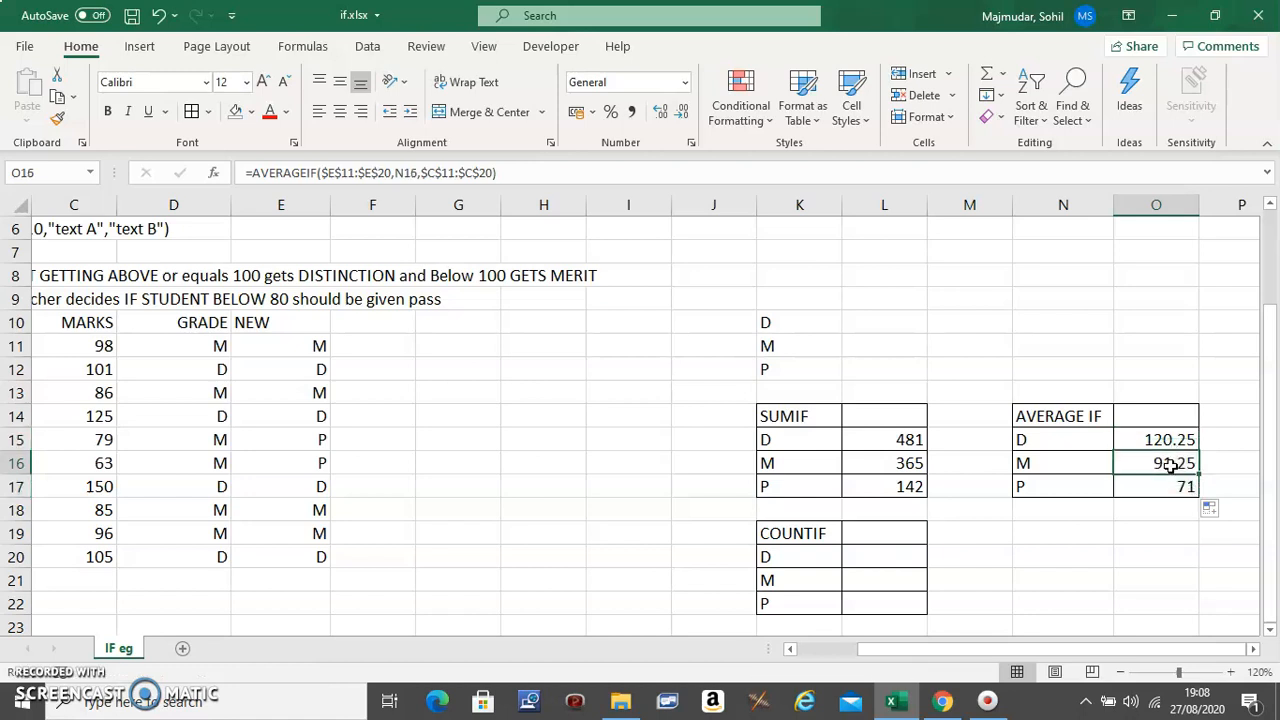
left_click(1062, 440)
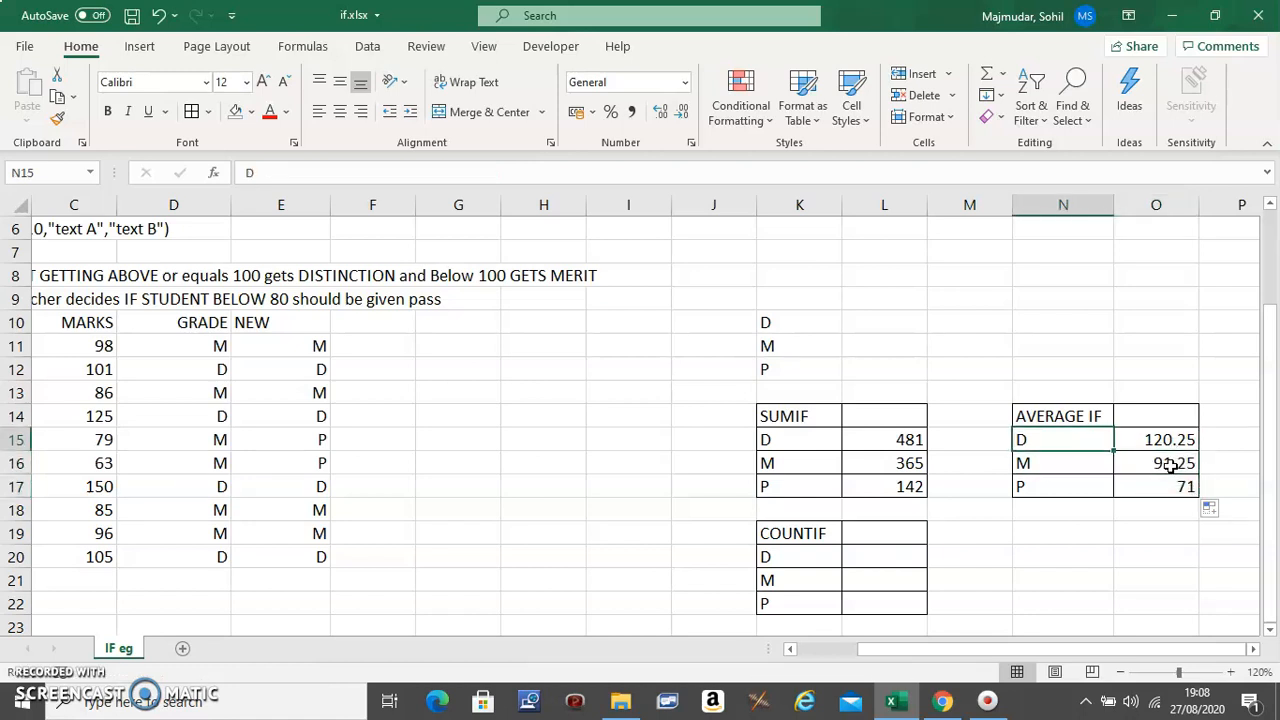
left_click(884, 440)
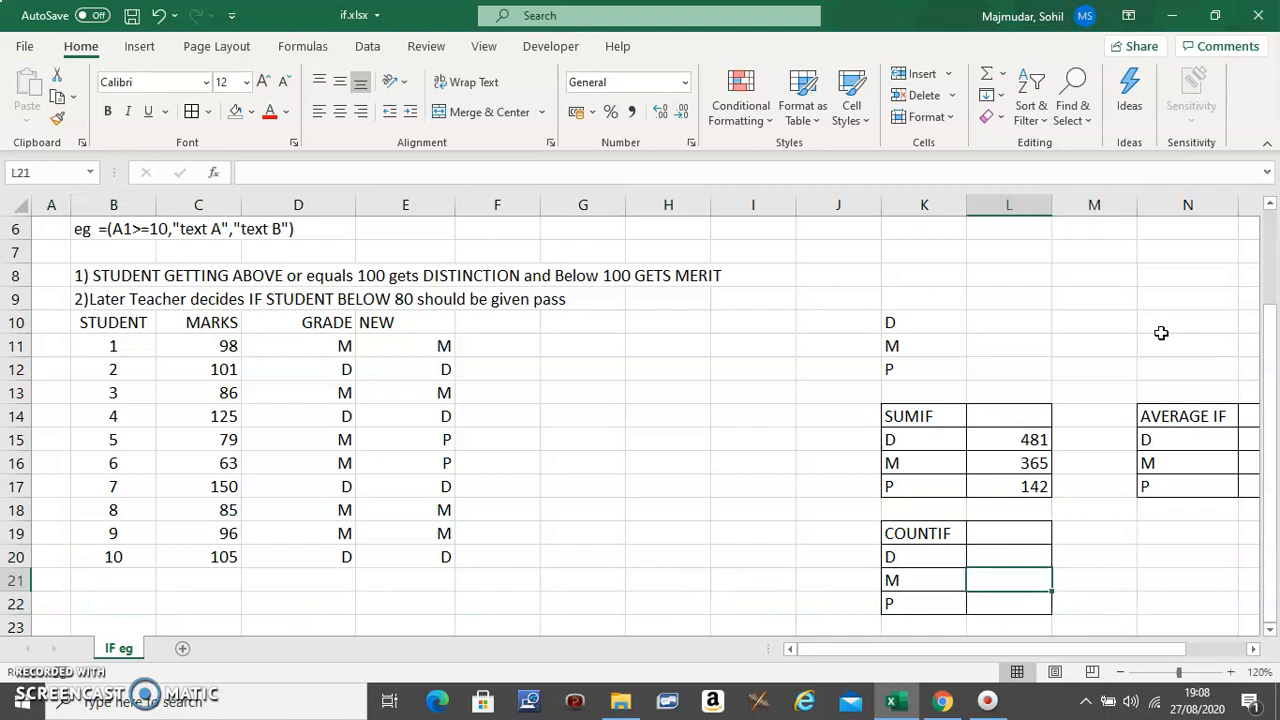
Enter =COUNTIF($E$11:$E$20,K20) in L20 to count grade D students.
left_click(1008, 556)
type("=")
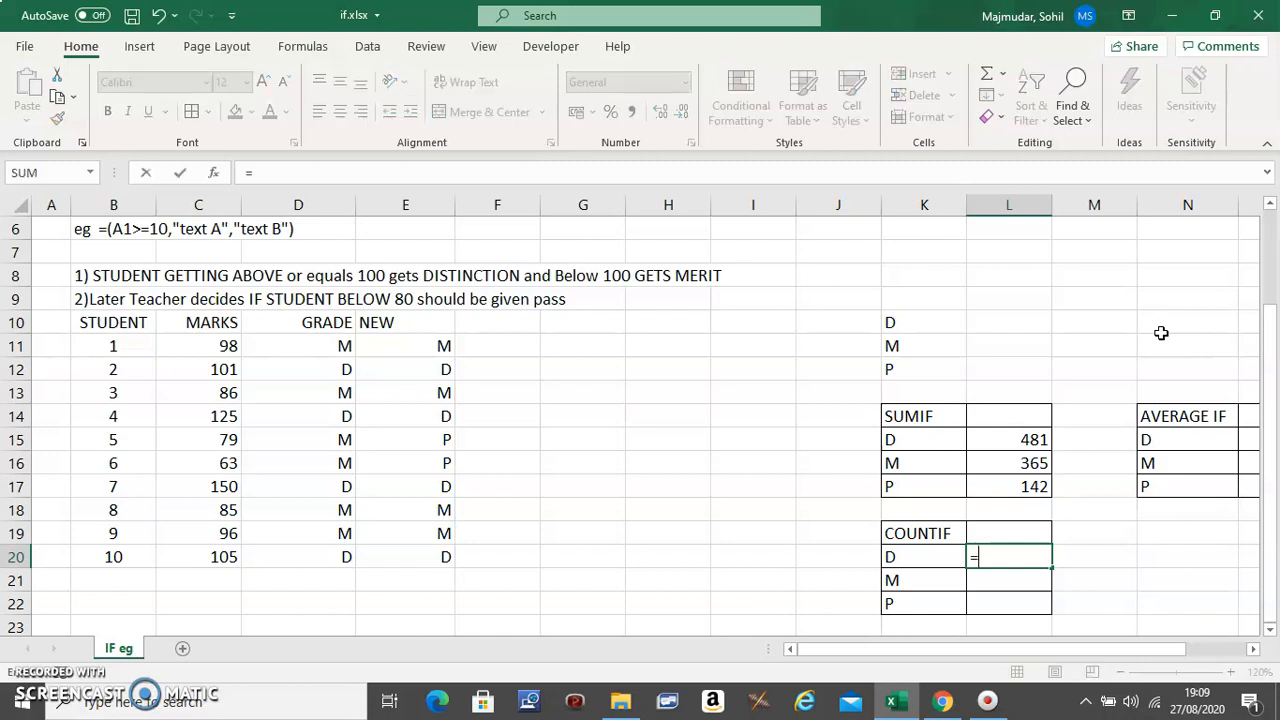
type("CO")
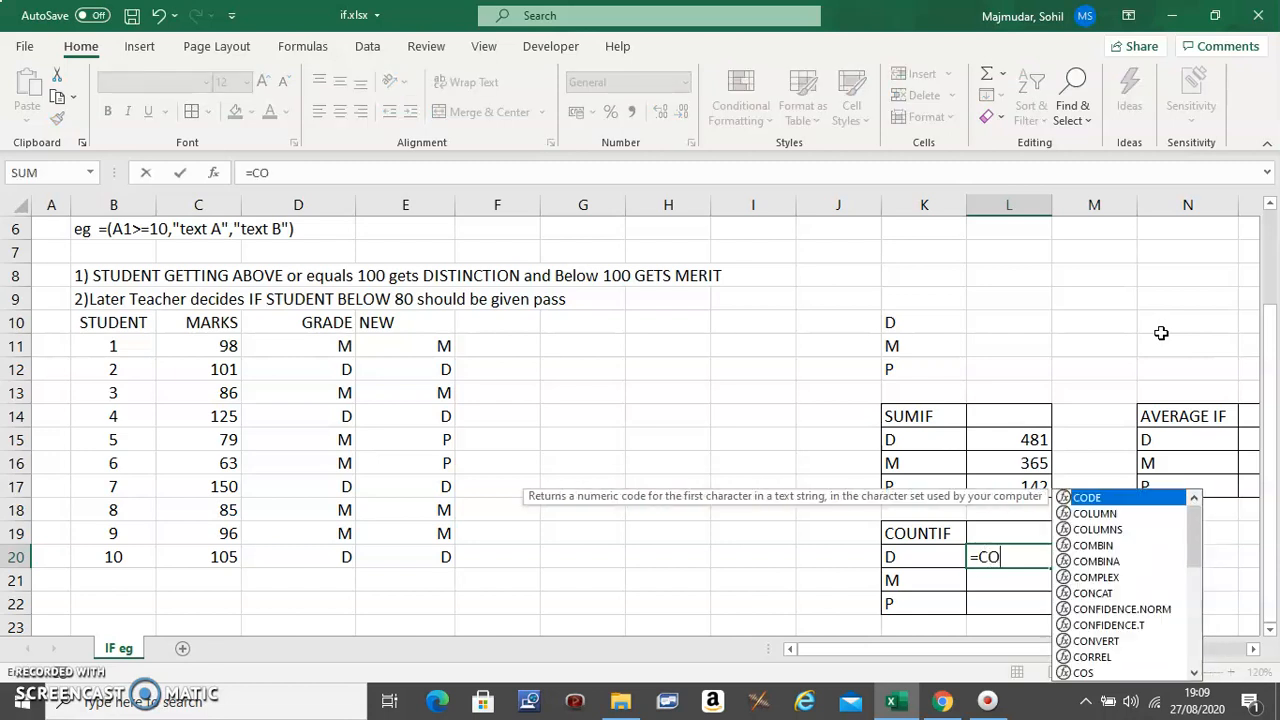
type("UNTIF")
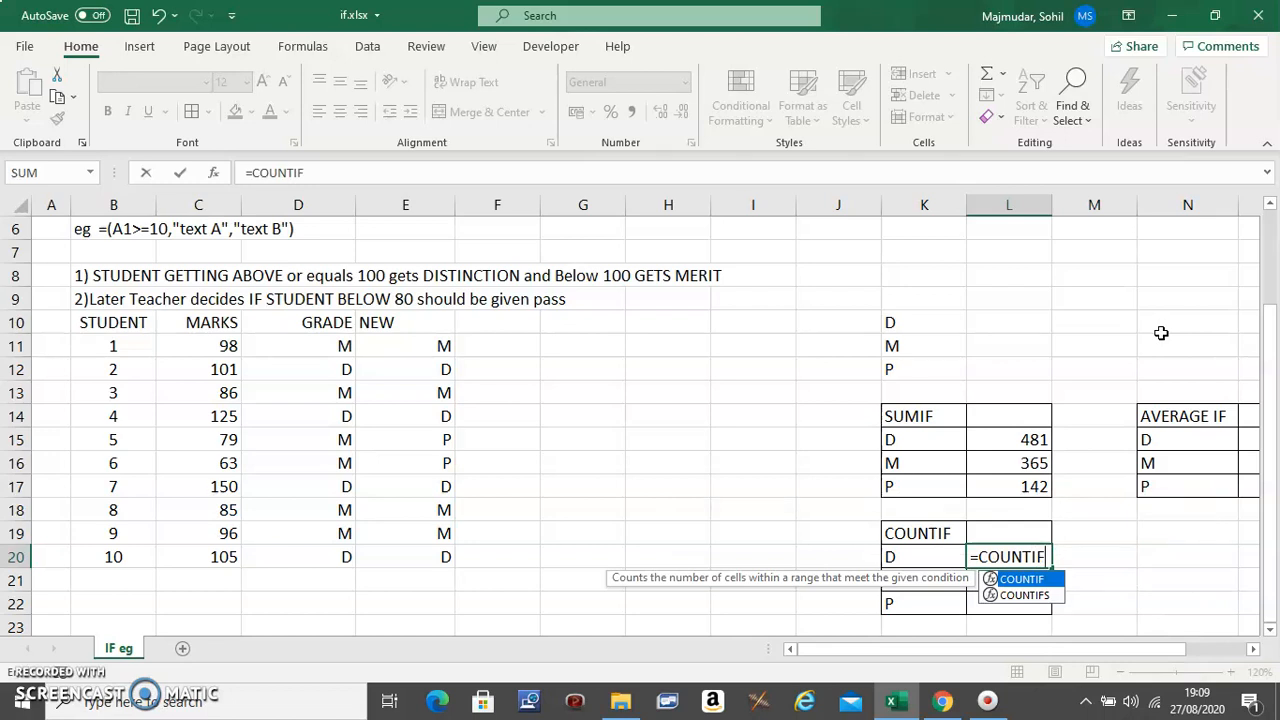
type("(")
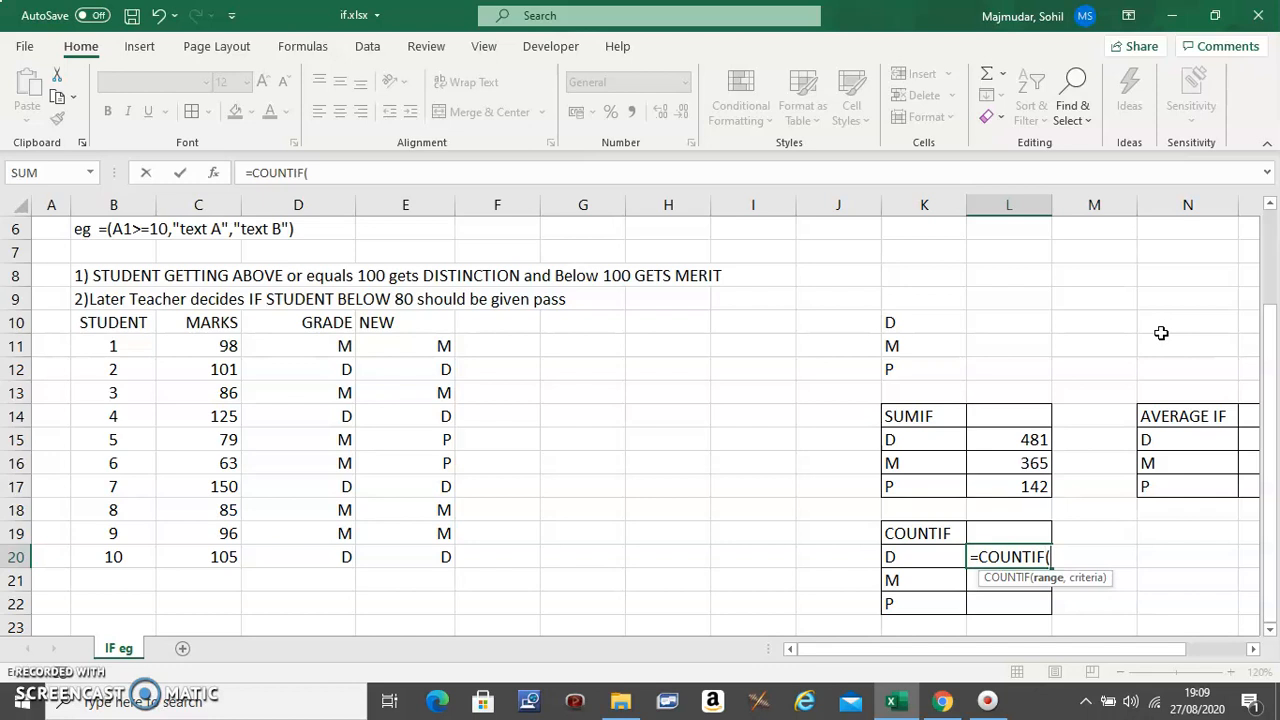
mouse_move(752, 518)
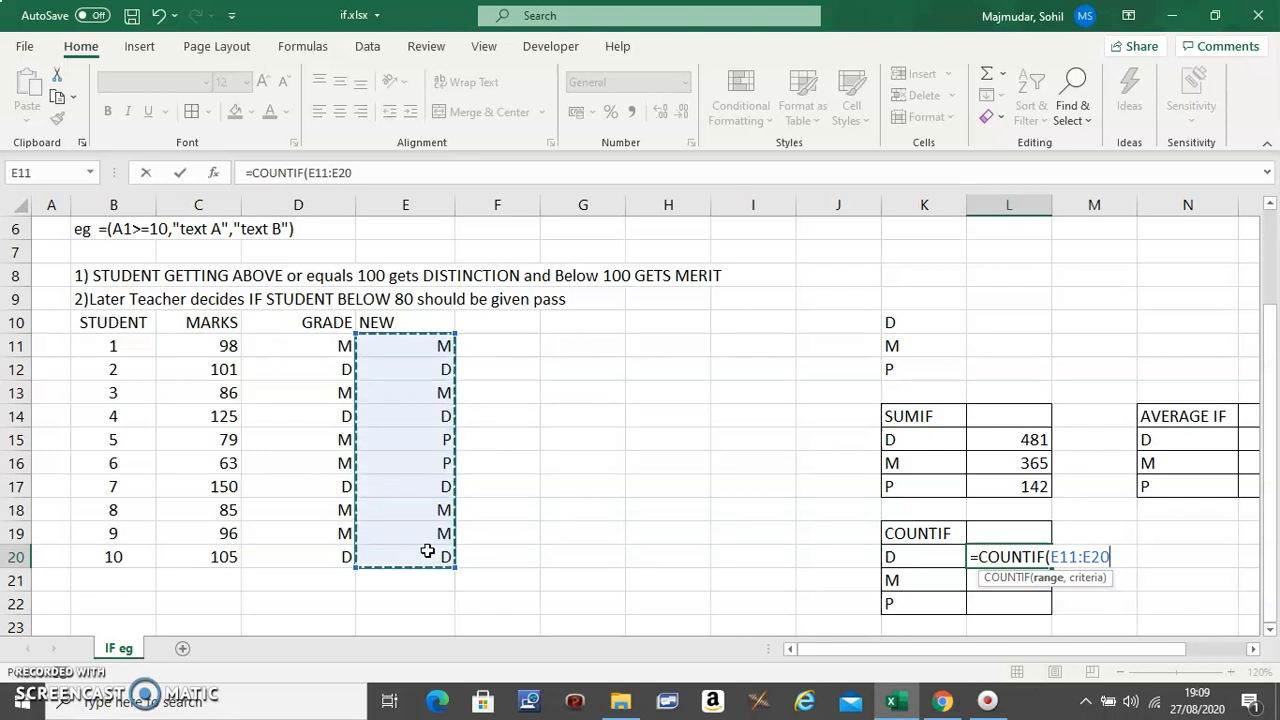
key("f4")
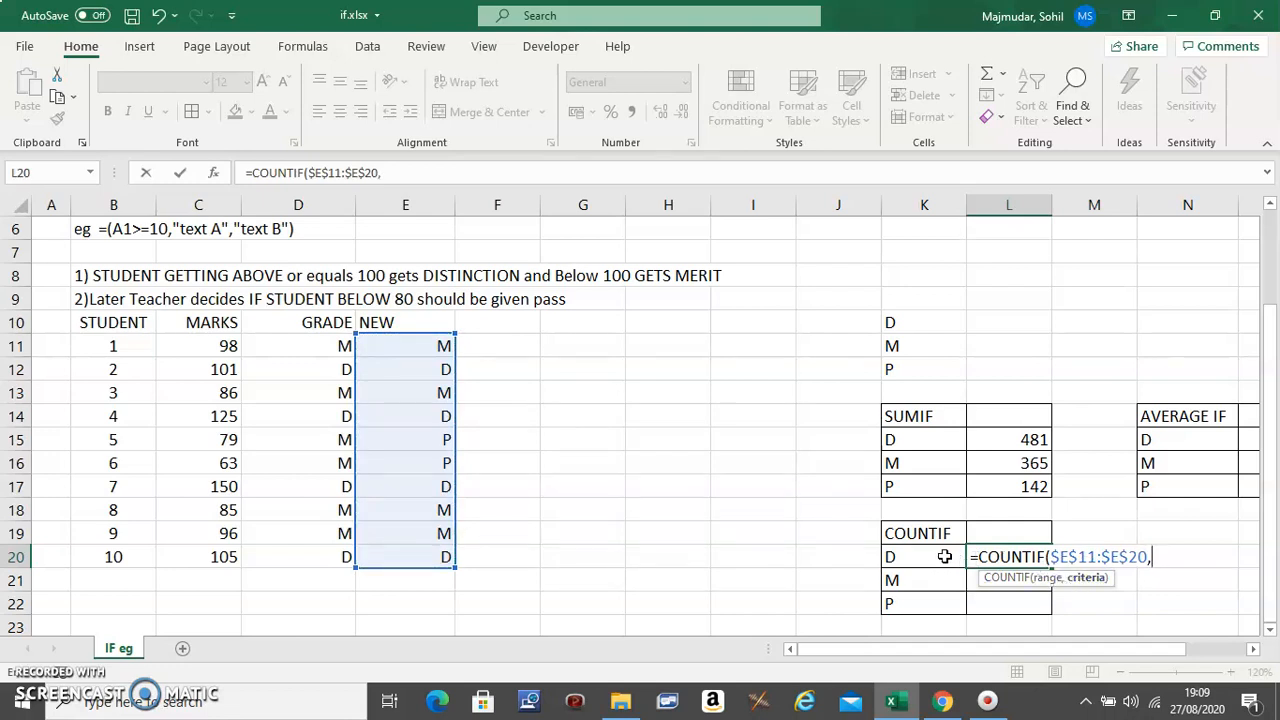
left_click(924, 556)
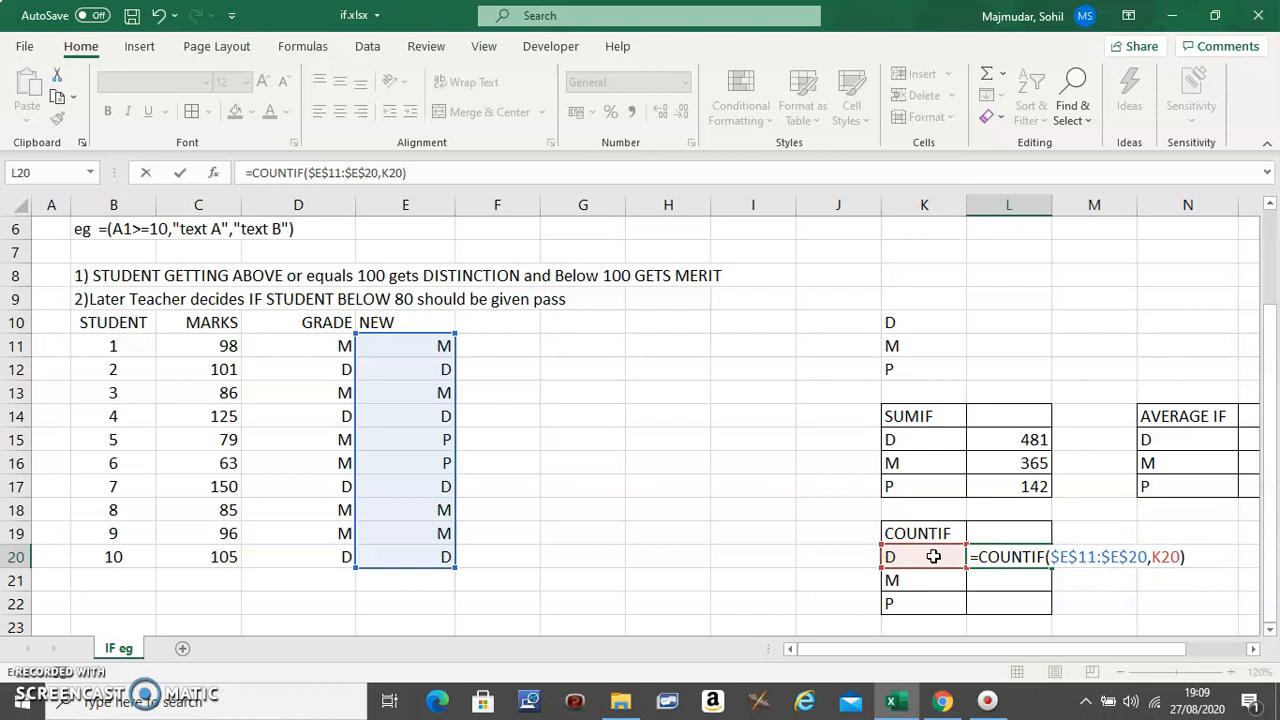
mouse_move(420, 370)
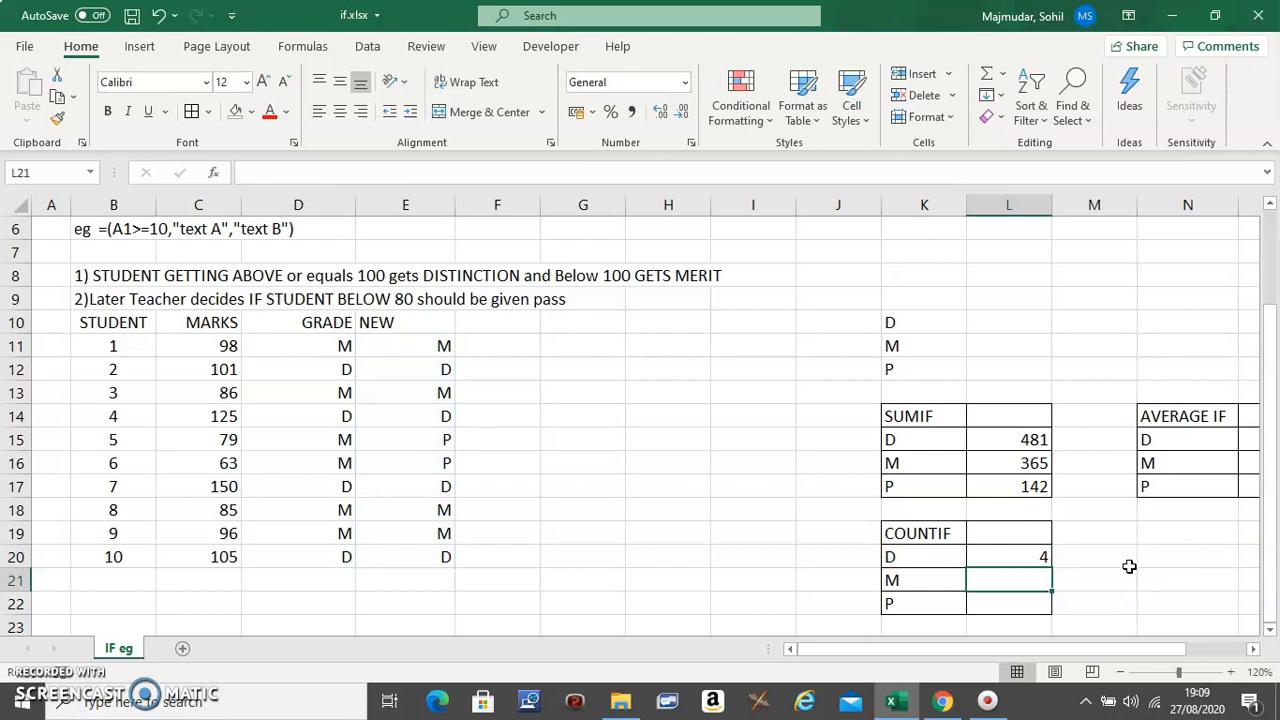
Fill the COUNTIF formula from the D row down to the M row.
left_click(1008, 556)
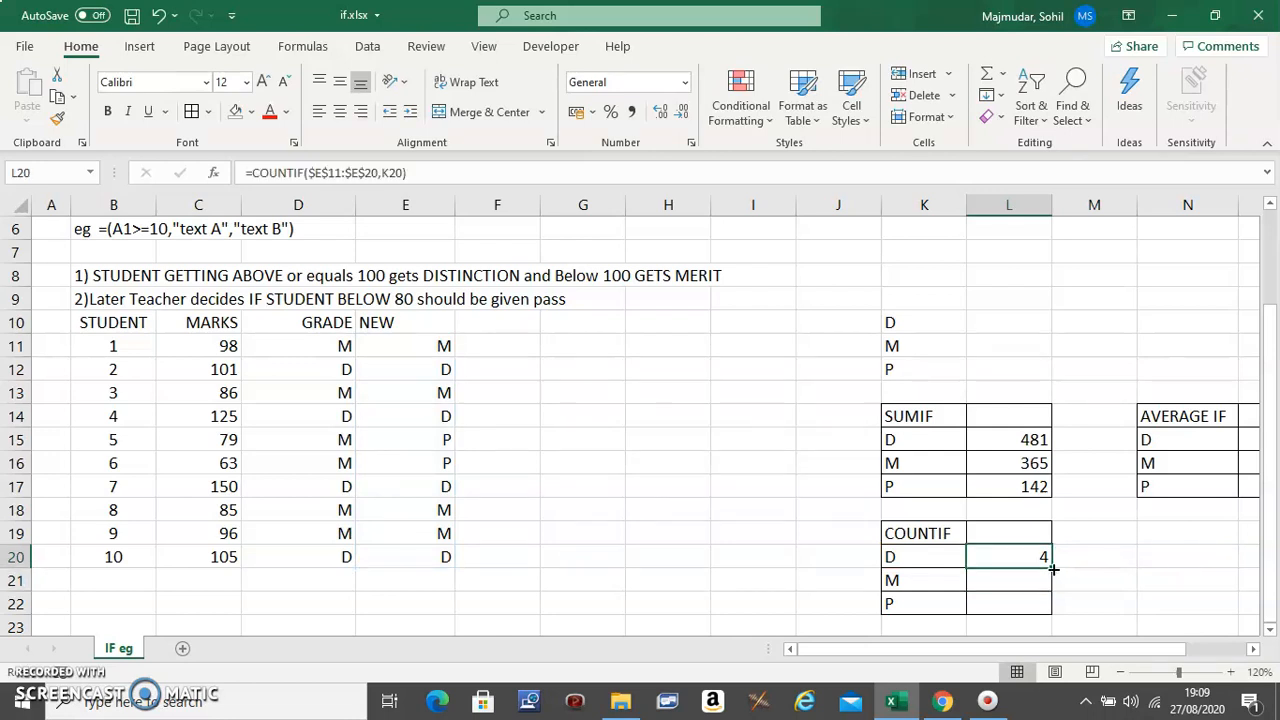
left_click_drag(1050, 564, 1050, 616)
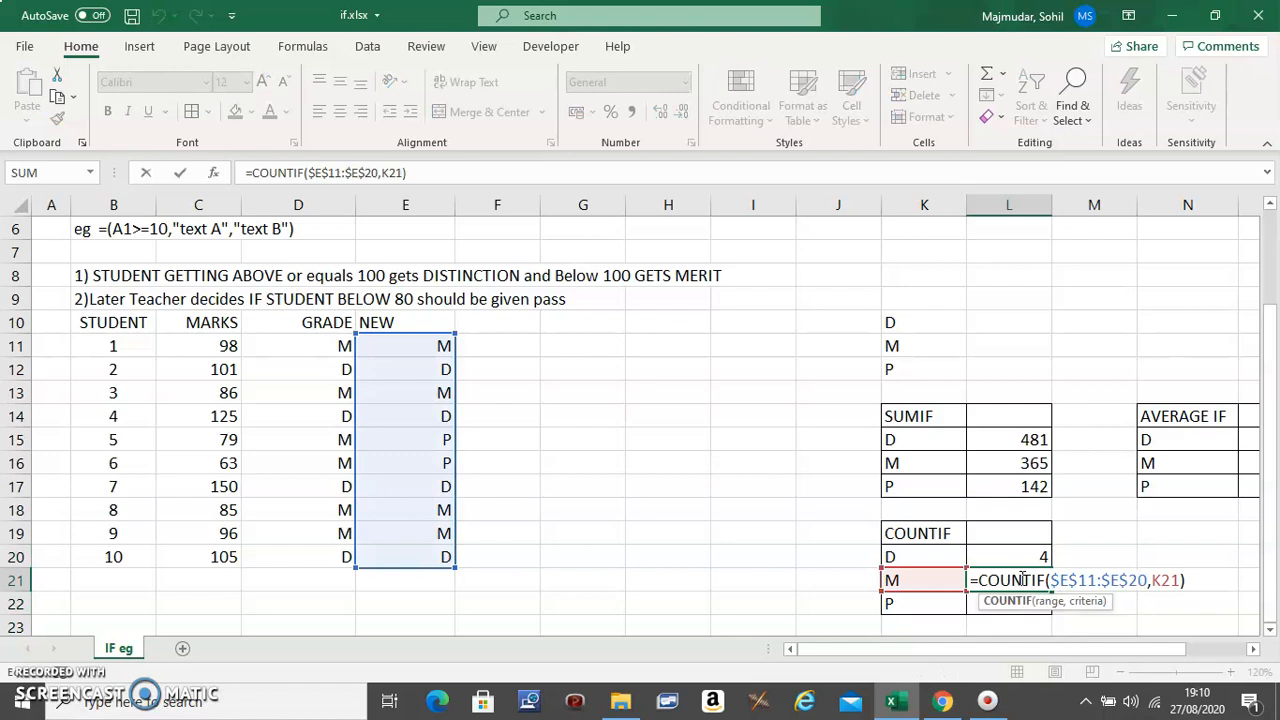
mouse_move(816, 518)
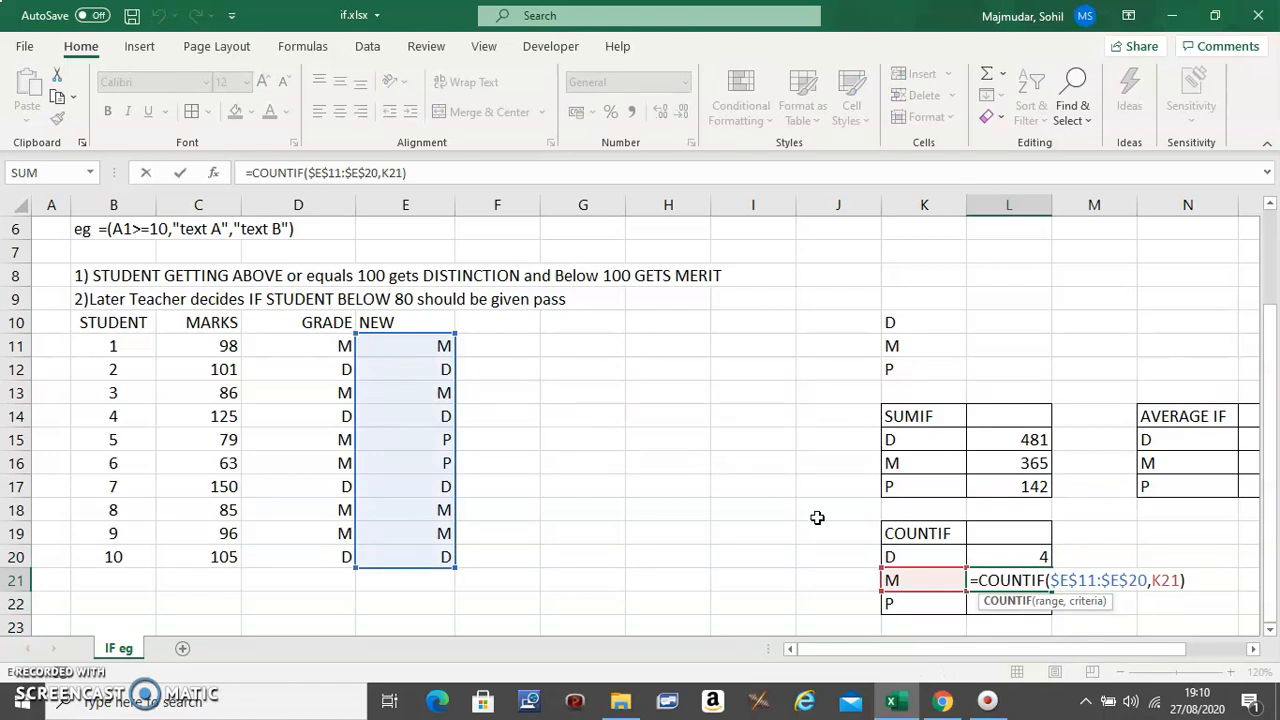
mouse_move(672, 540)
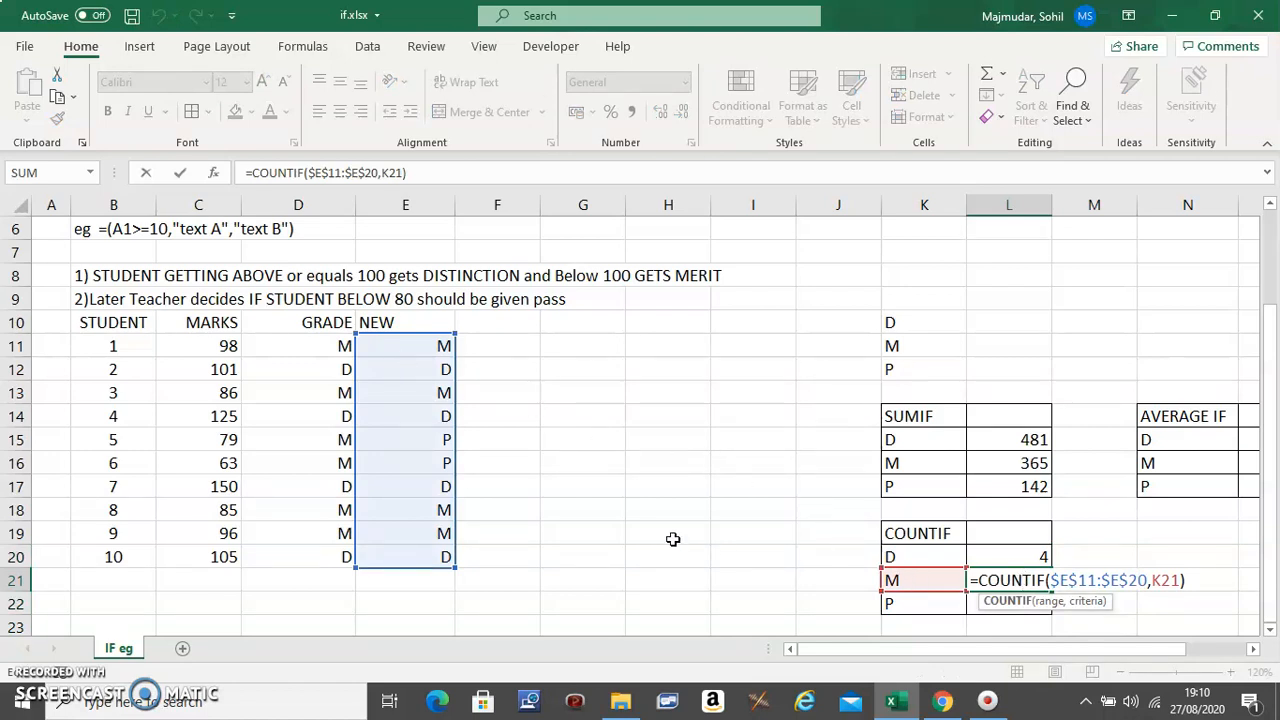